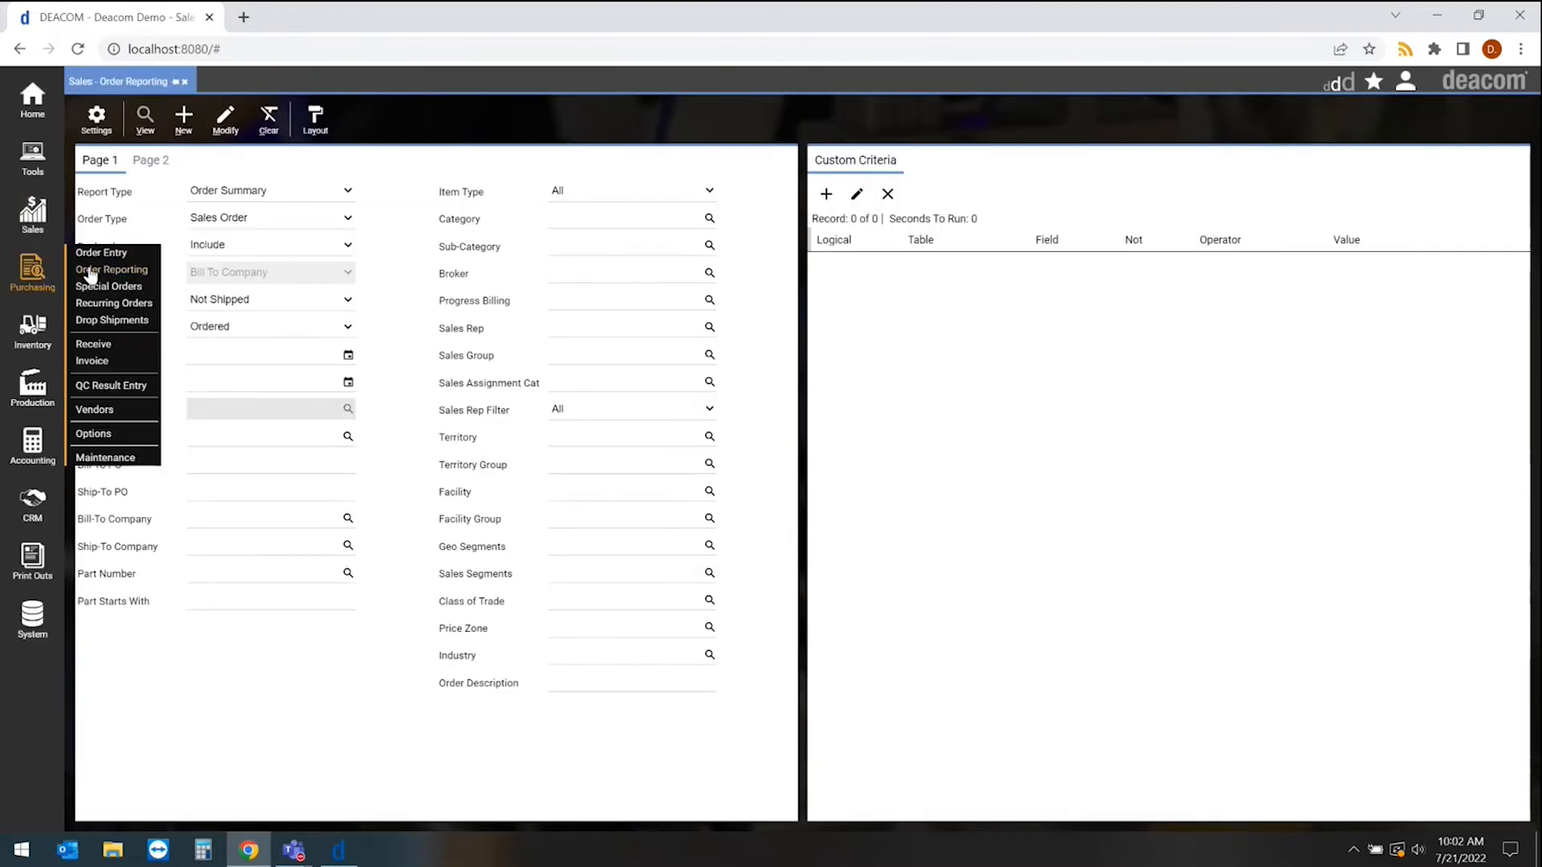
# Step: Bring up Purchasing Order Reporting and flip between it and Sales Order Reporting to compare setups
pyautogui.click(113, 269)
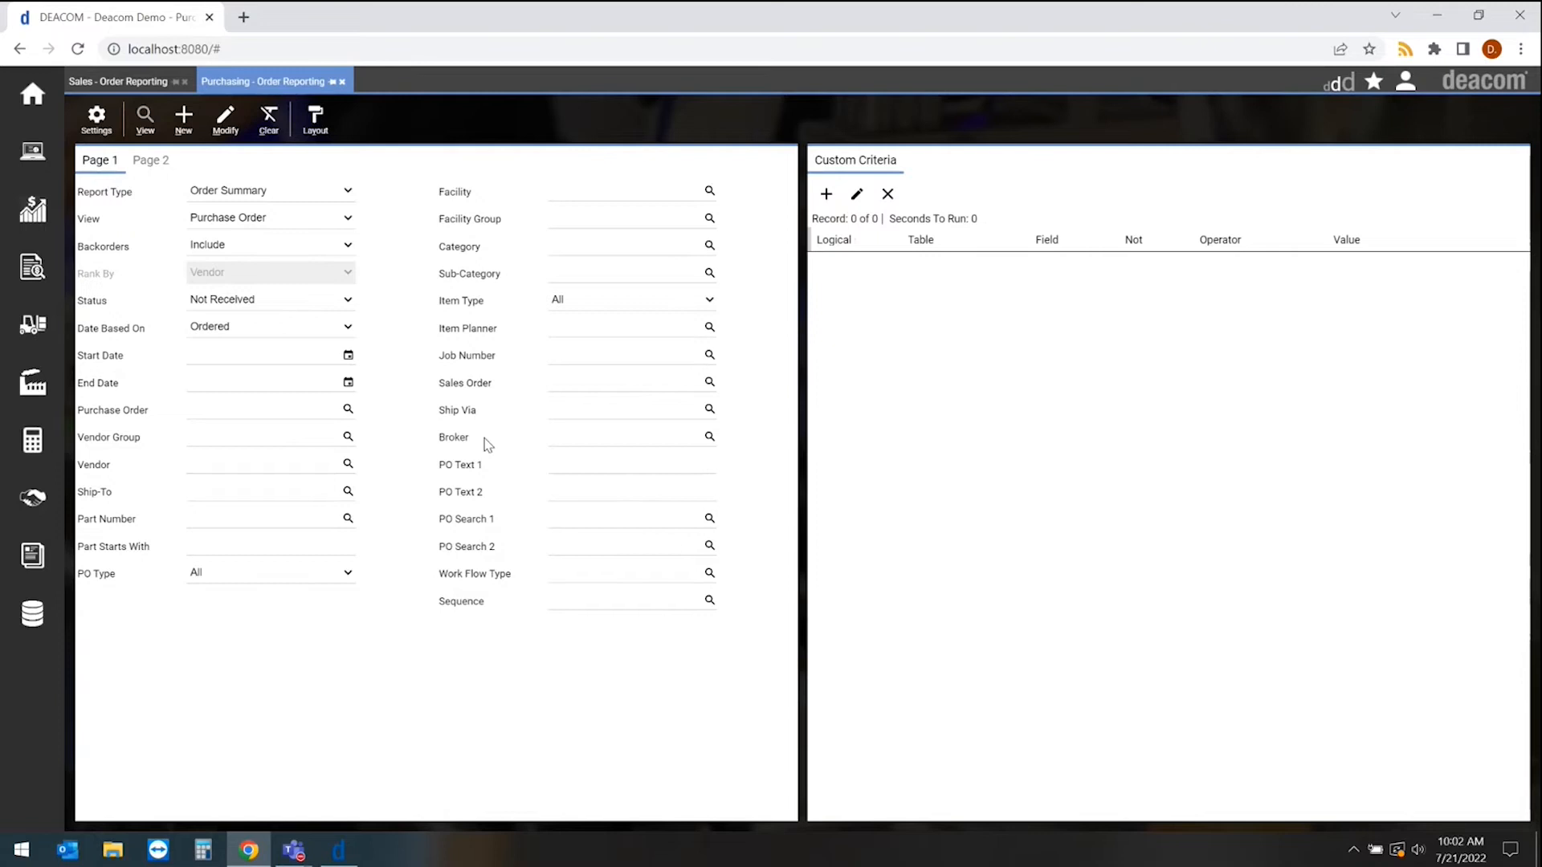
pyautogui.click(120, 80)
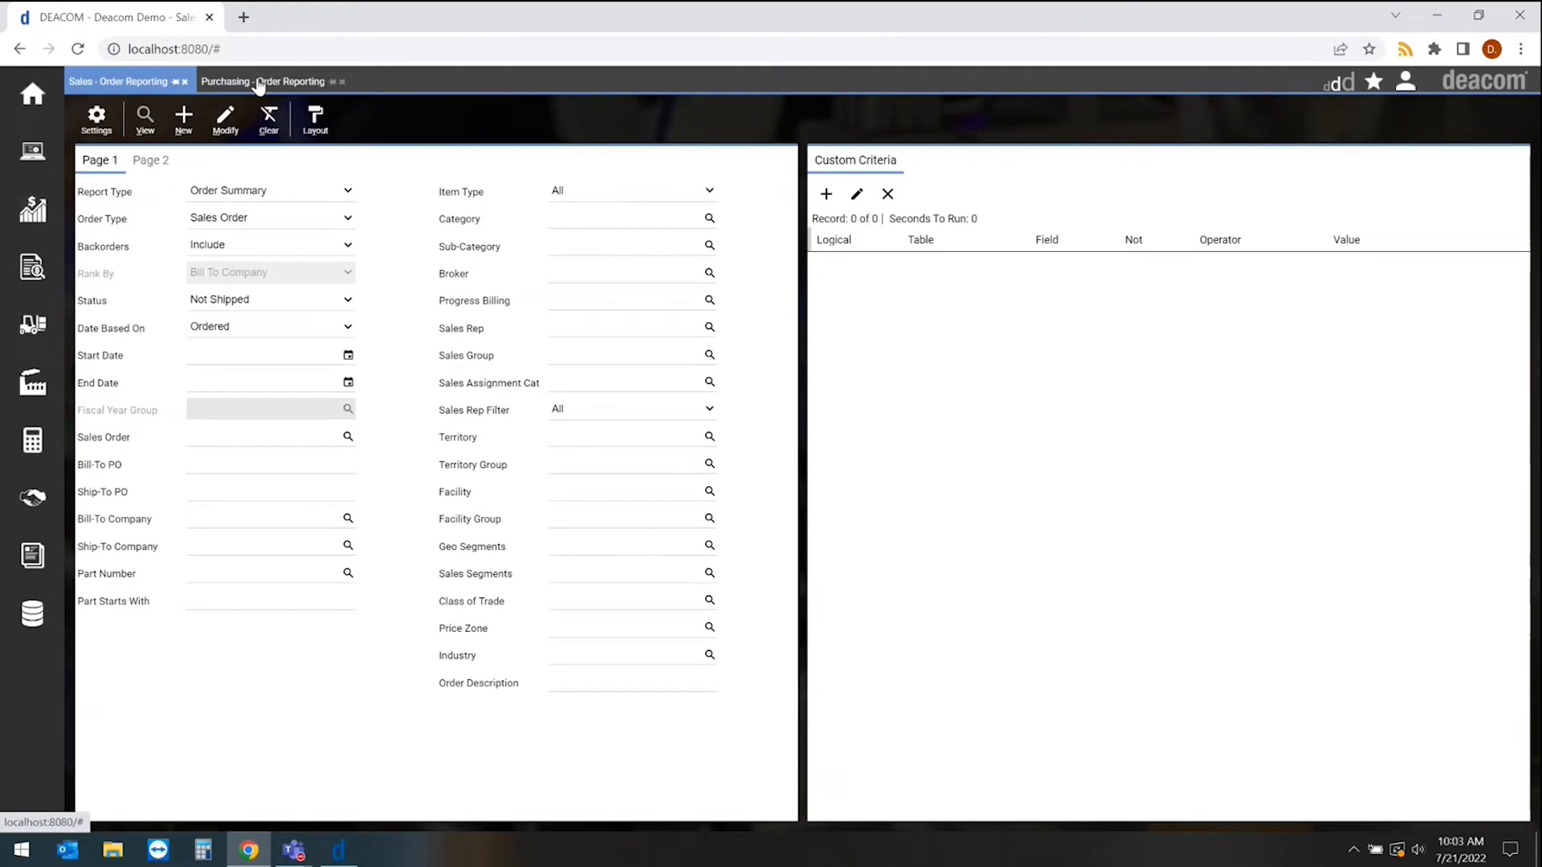
pyautogui.click(269, 80)
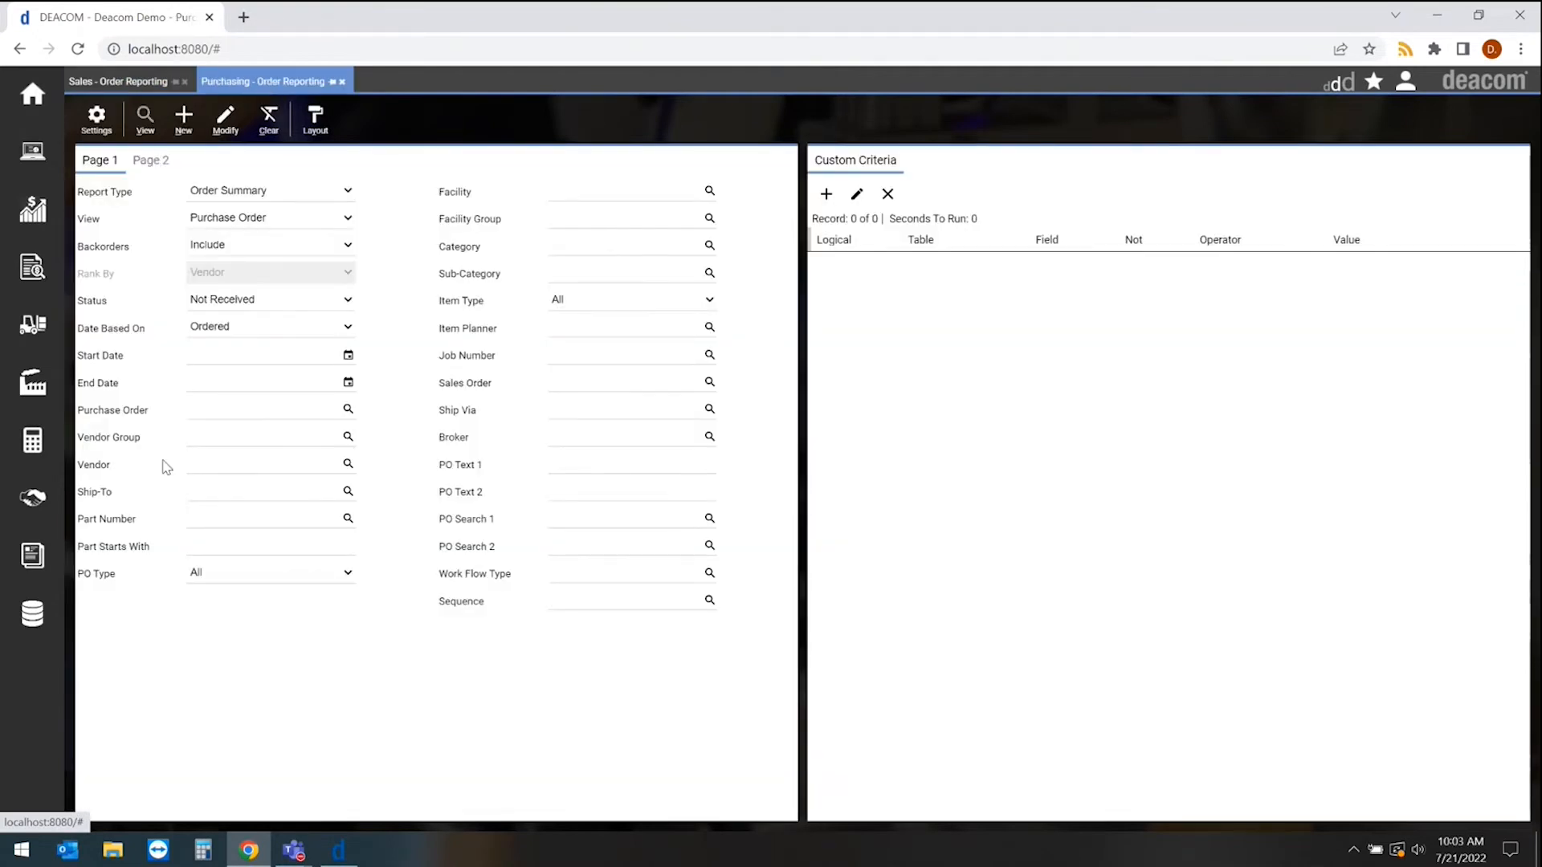
pyautogui.moveTo(466, 243)
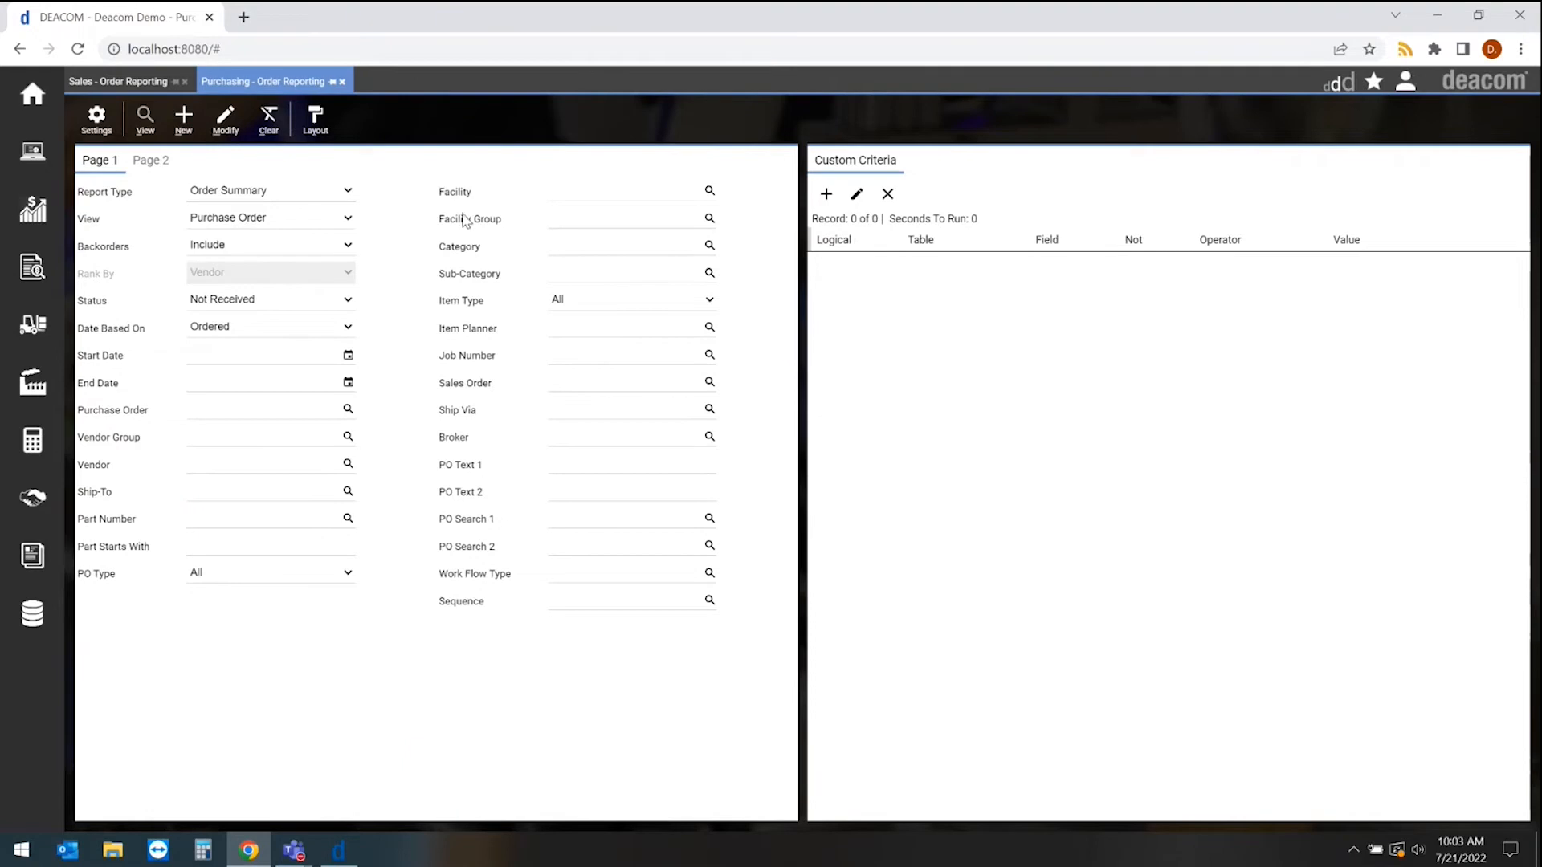
pyautogui.moveTo(443, 207)
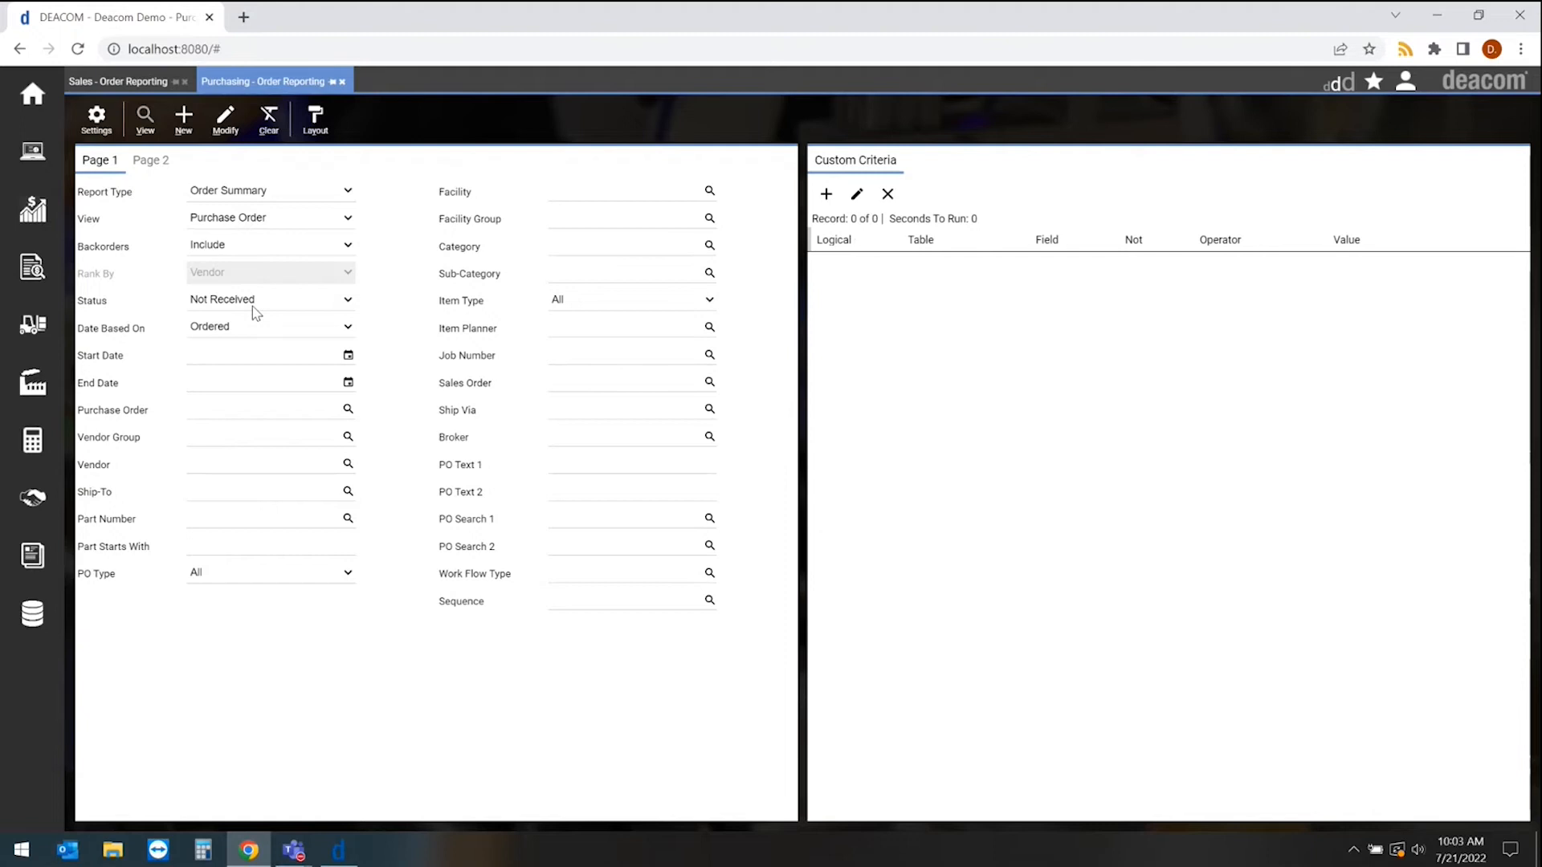
# Step: Run a Sales Ranking report by bill-to company, listing 171 customers with ABC Supply first
pyautogui.click(113, 80)
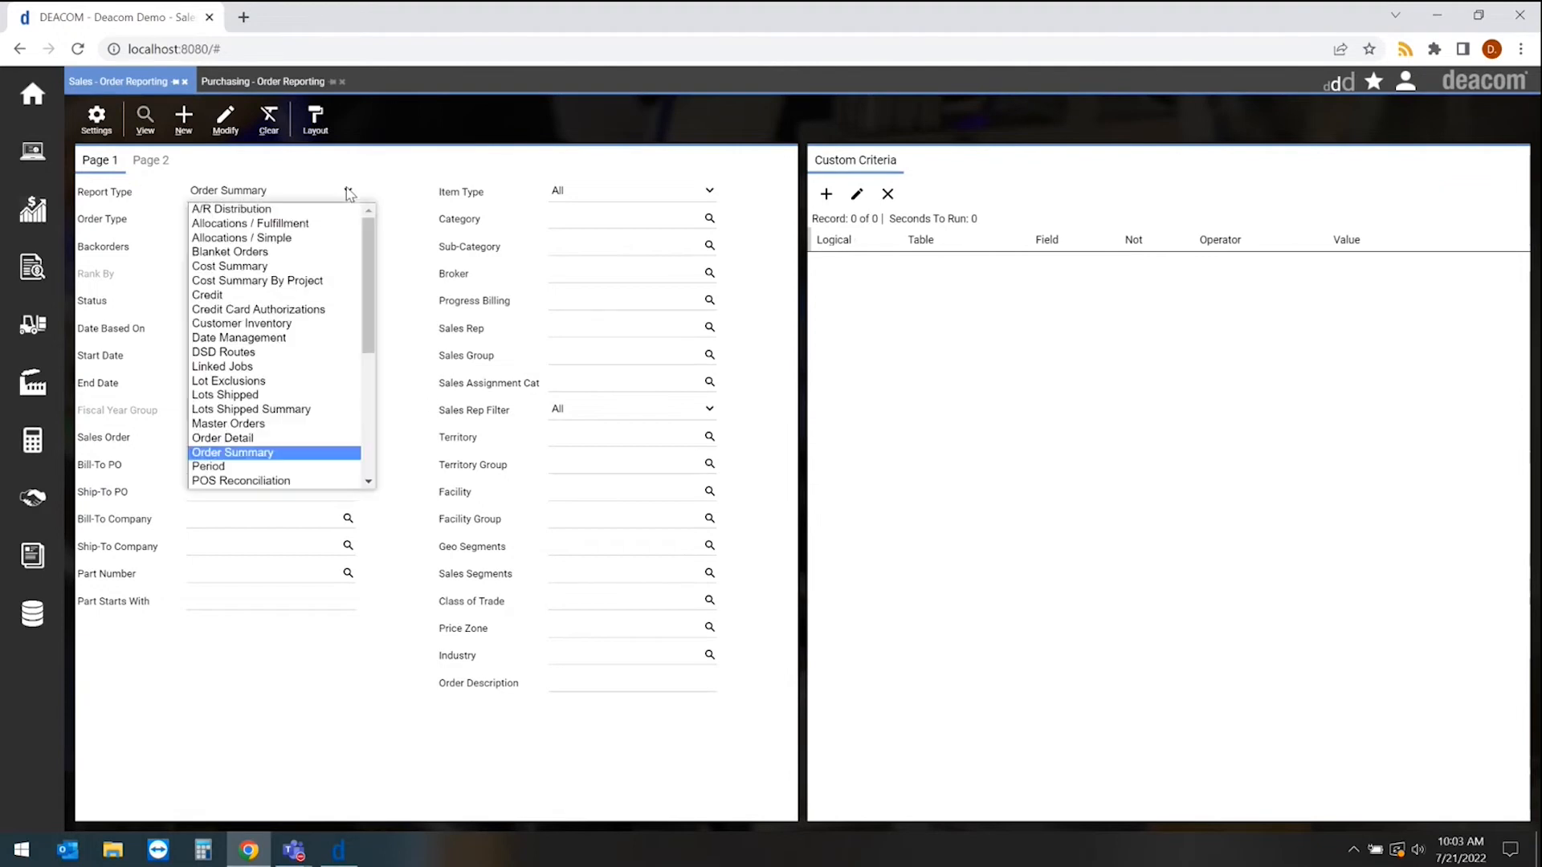
pyautogui.scroll(-3)
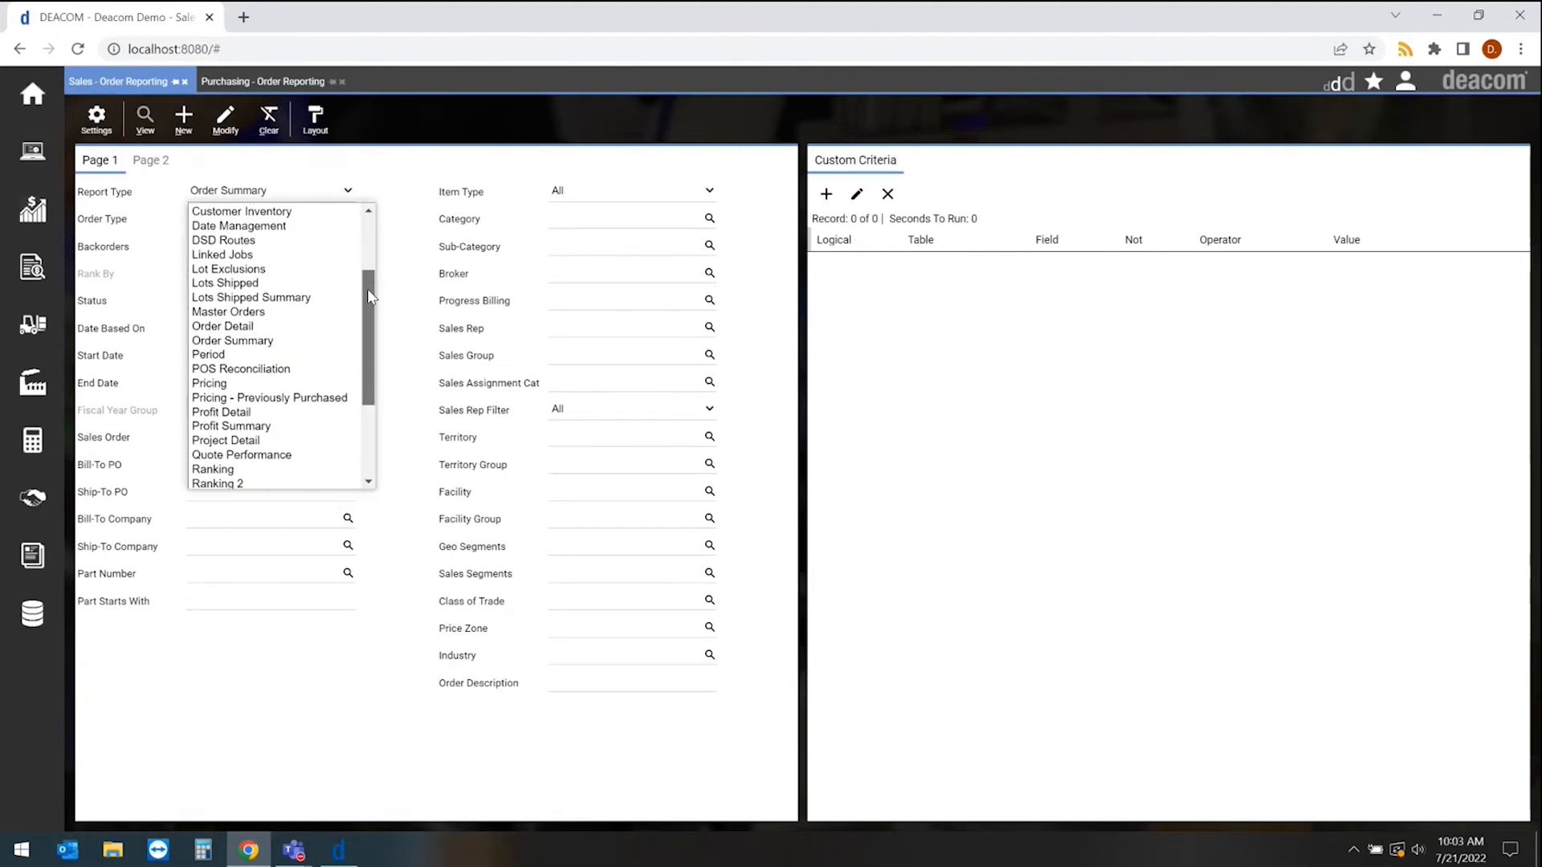
pyautogui.click(212, 469)
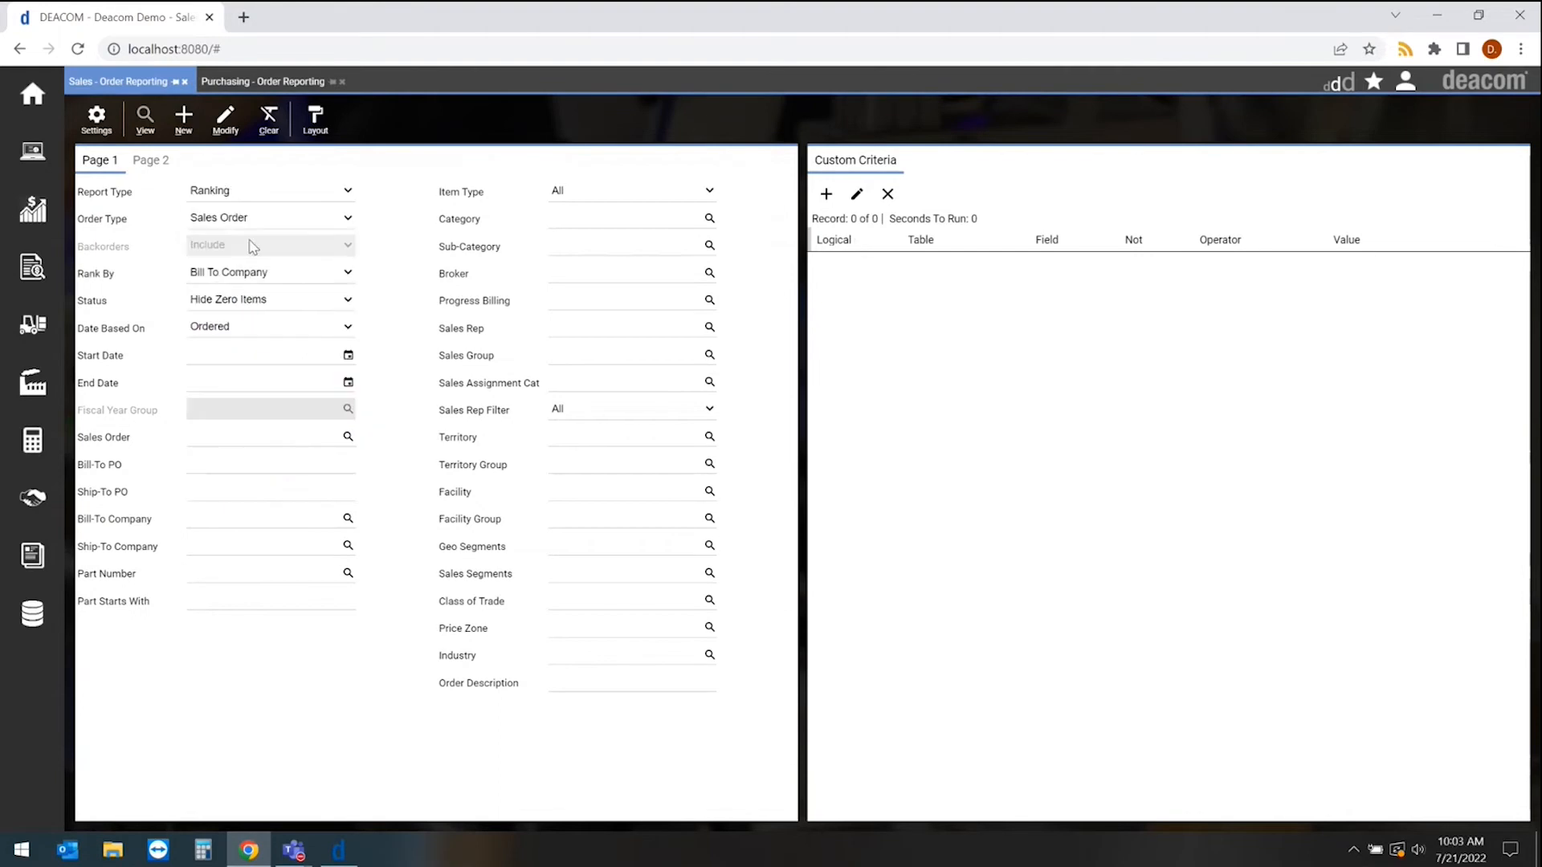
pyautogui.moveTo(235, 256)
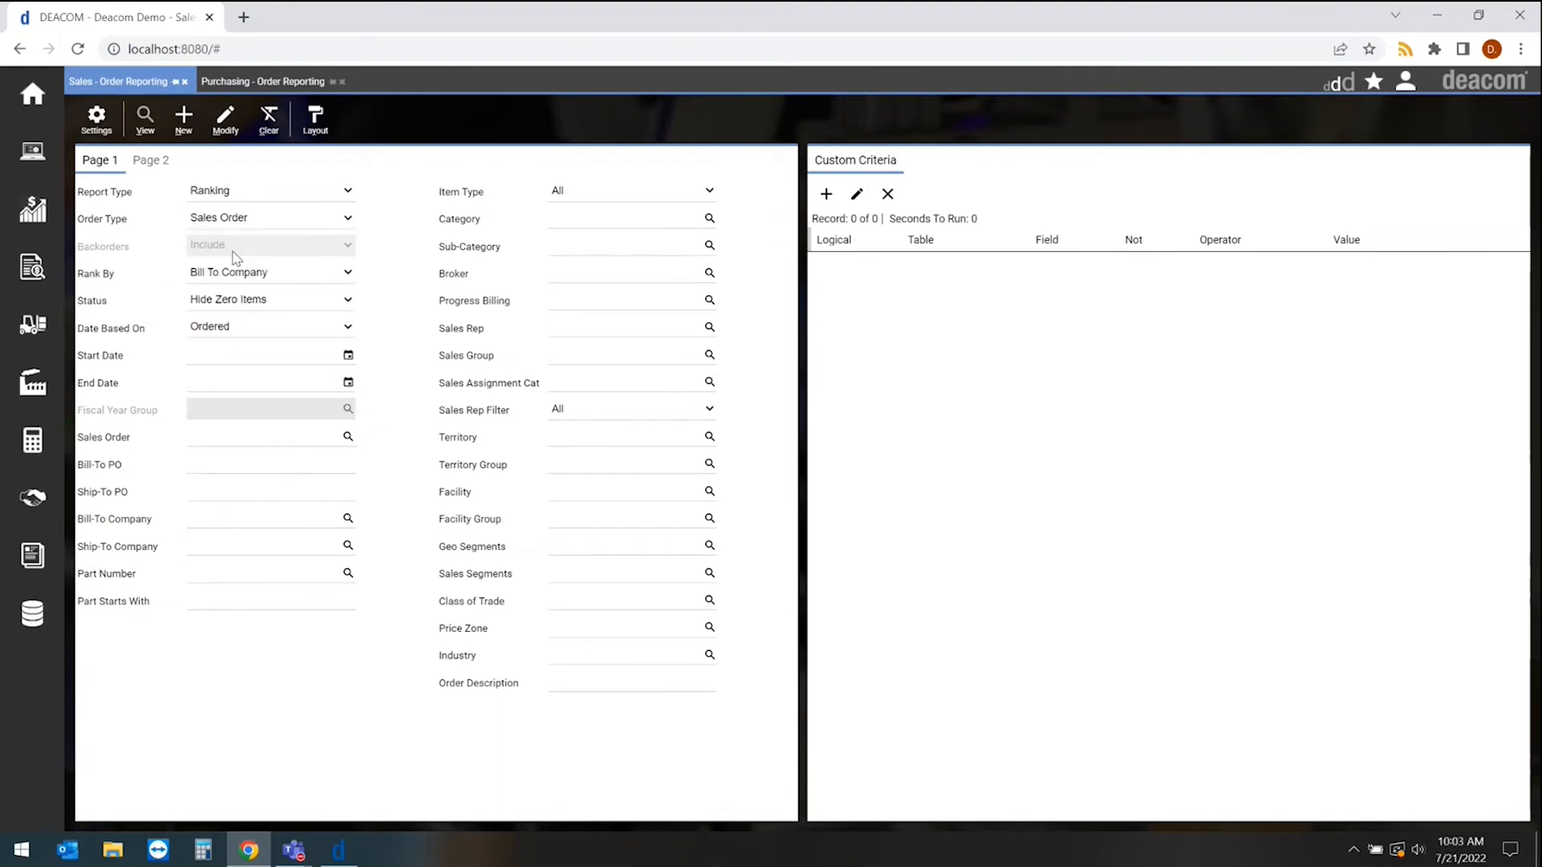
pyautogui.click(145, 119)
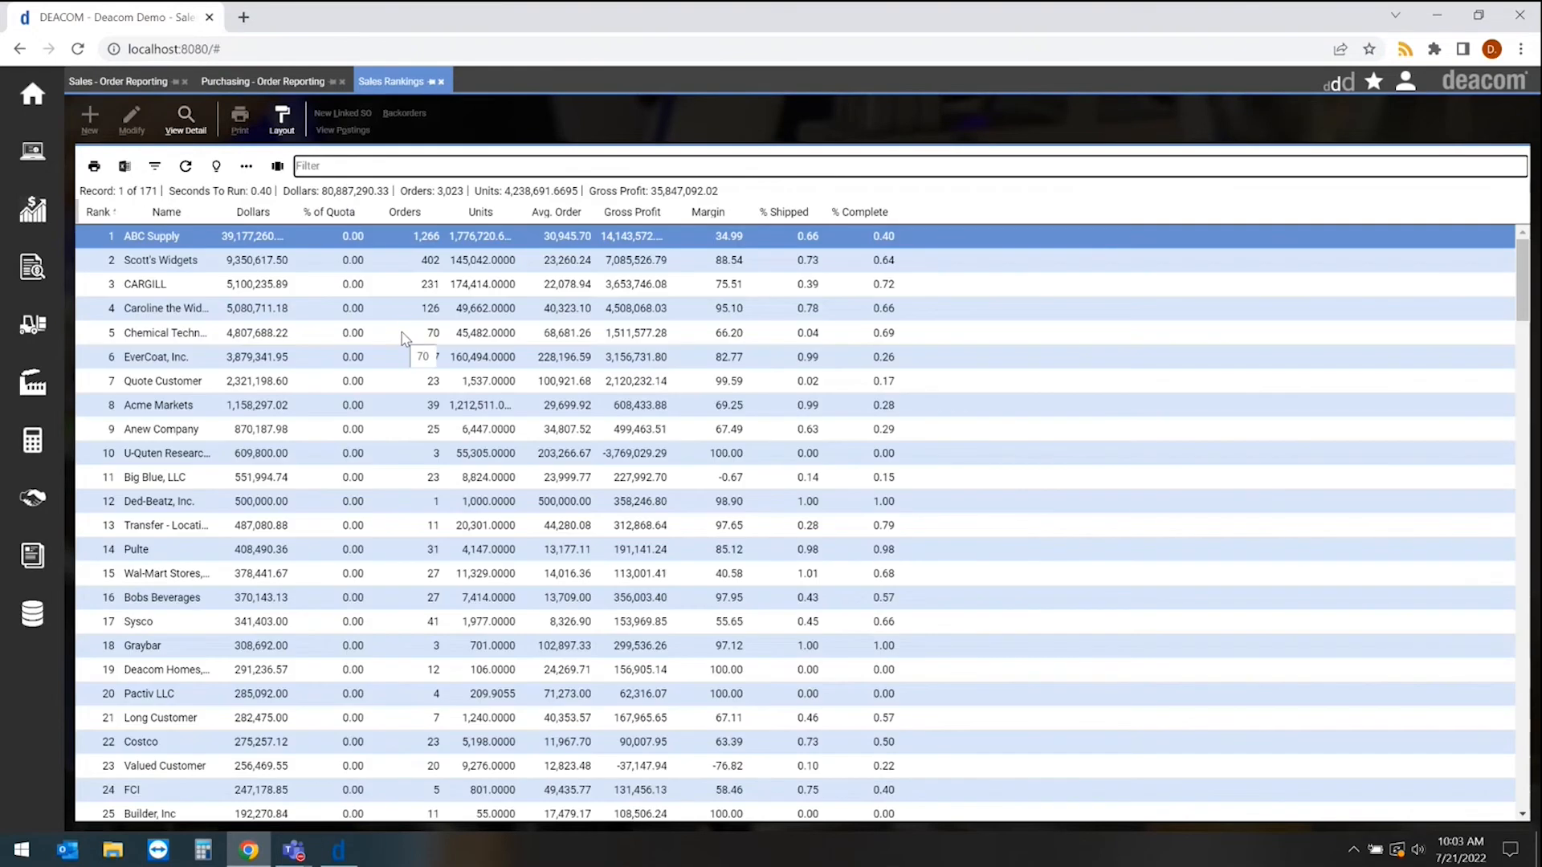
pyautogui.moveTo(413, 356)
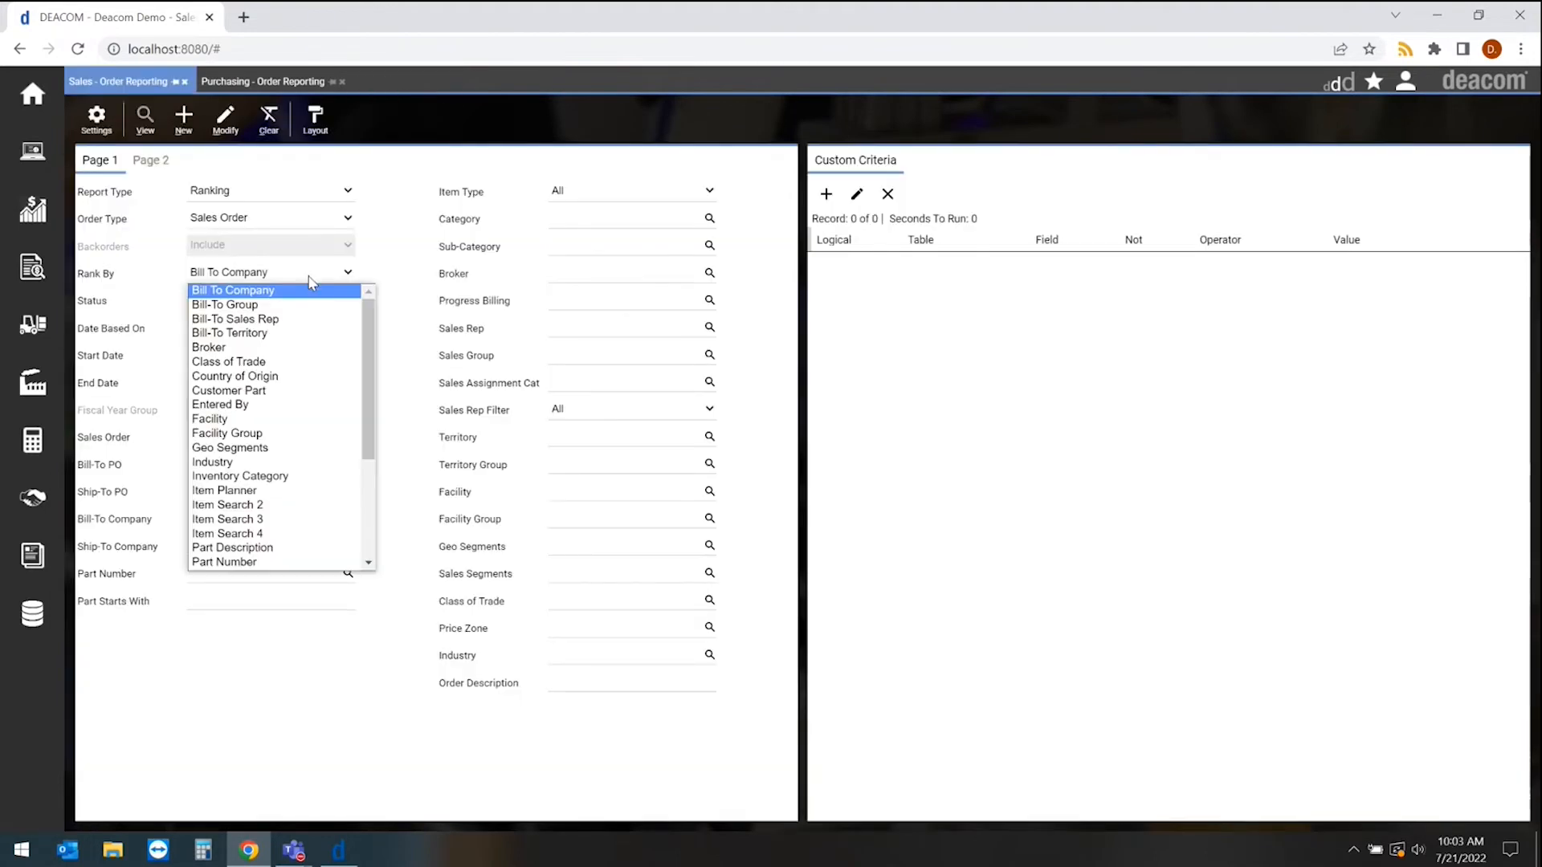
# Step: Rank the sales report by Part Description, yielding 719 items led by Finished good1
pyautogui.click(232, 546)
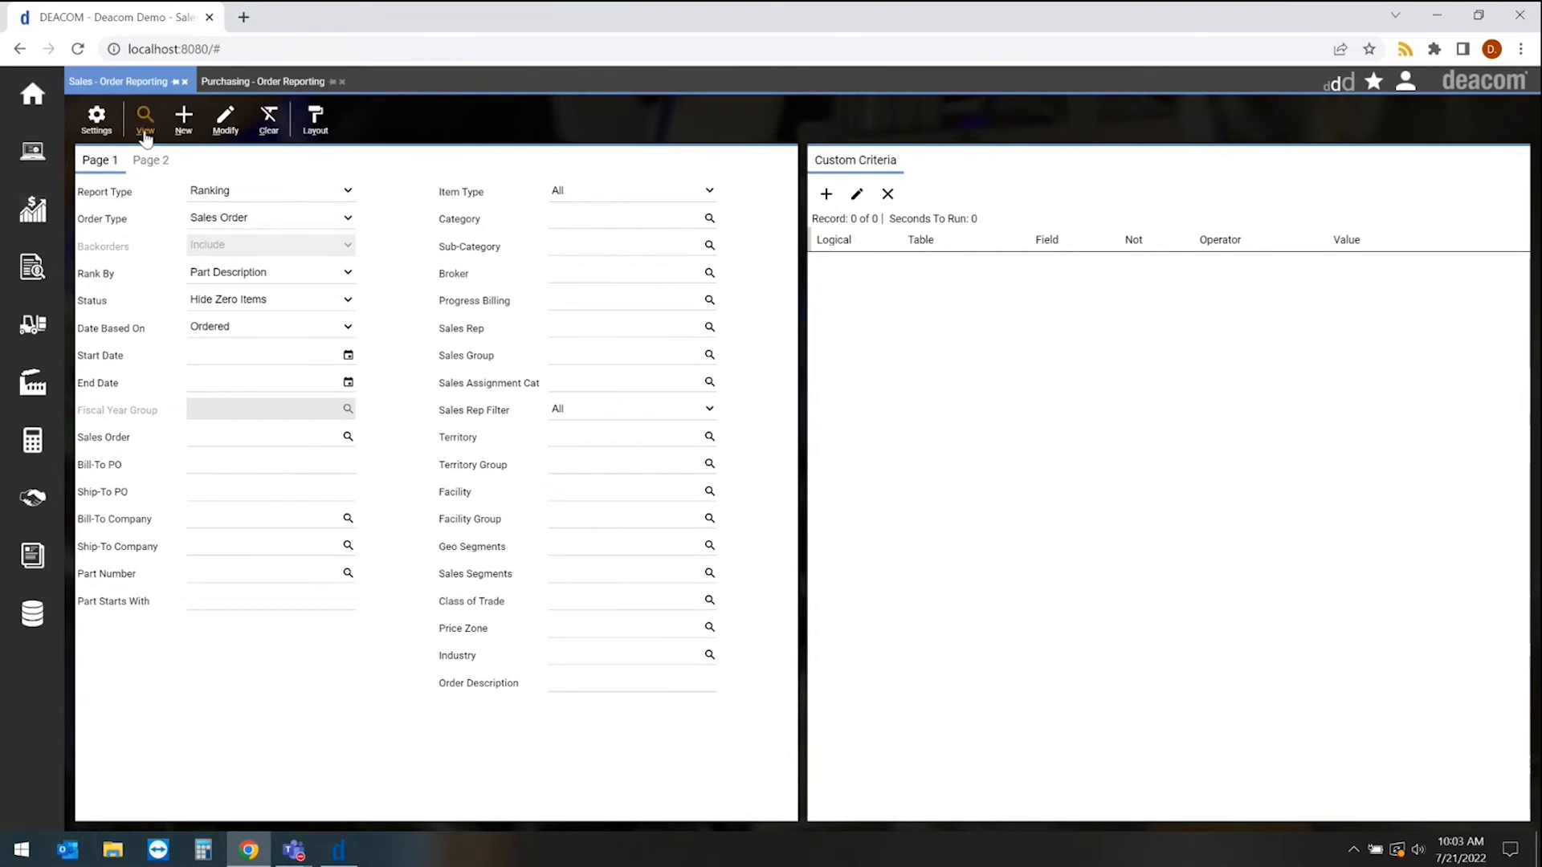
pyautogui.click(144, 118)
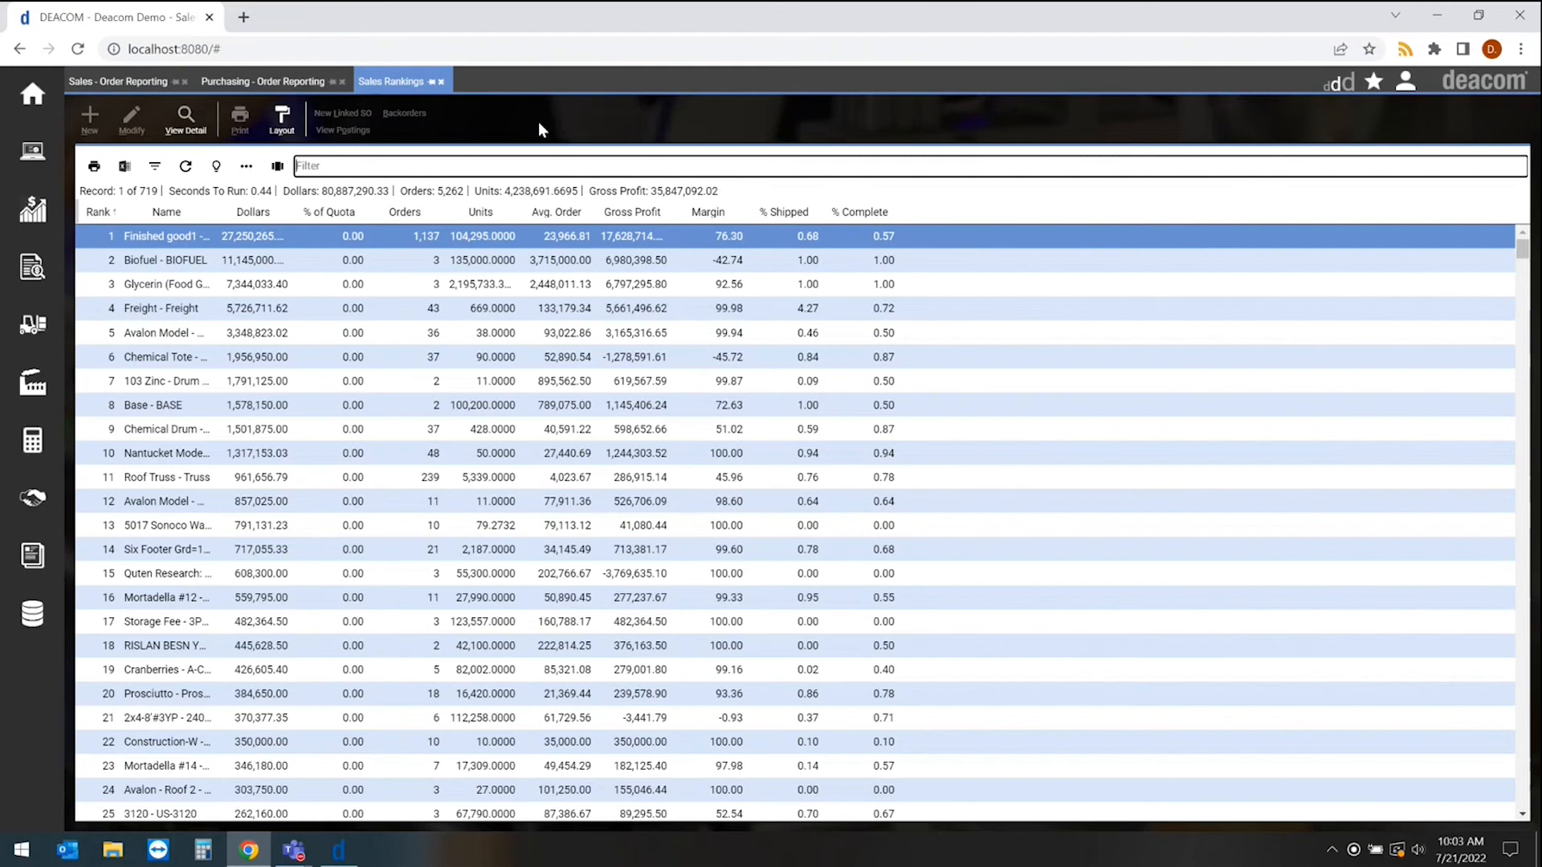
pyautogui.moveTo(340, 233)
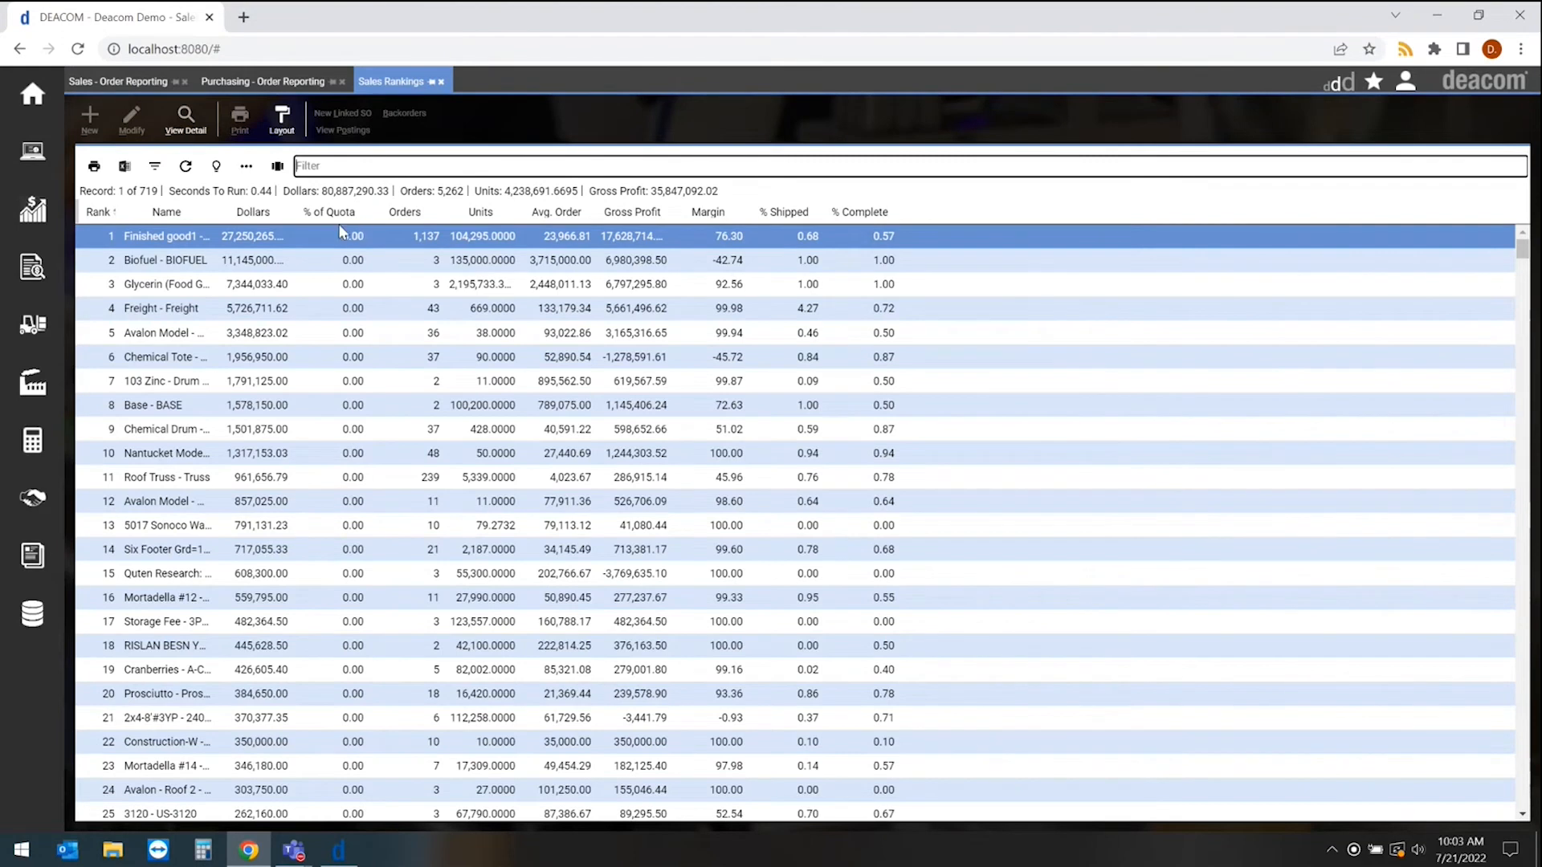
pyautogui.moveTo(831, 334)
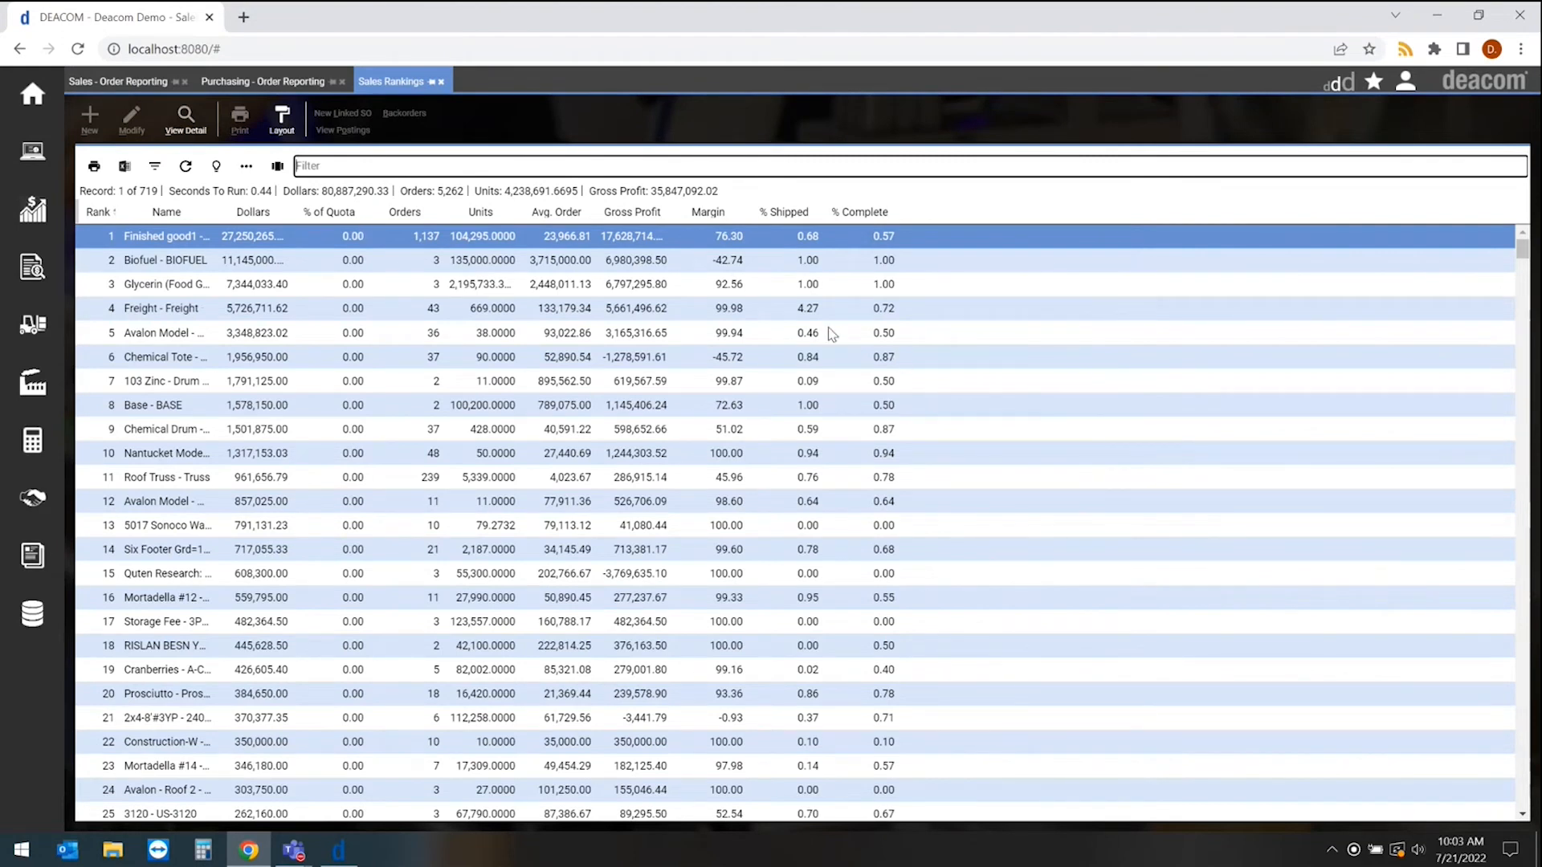
pyautogui.moveTo(496, 109)
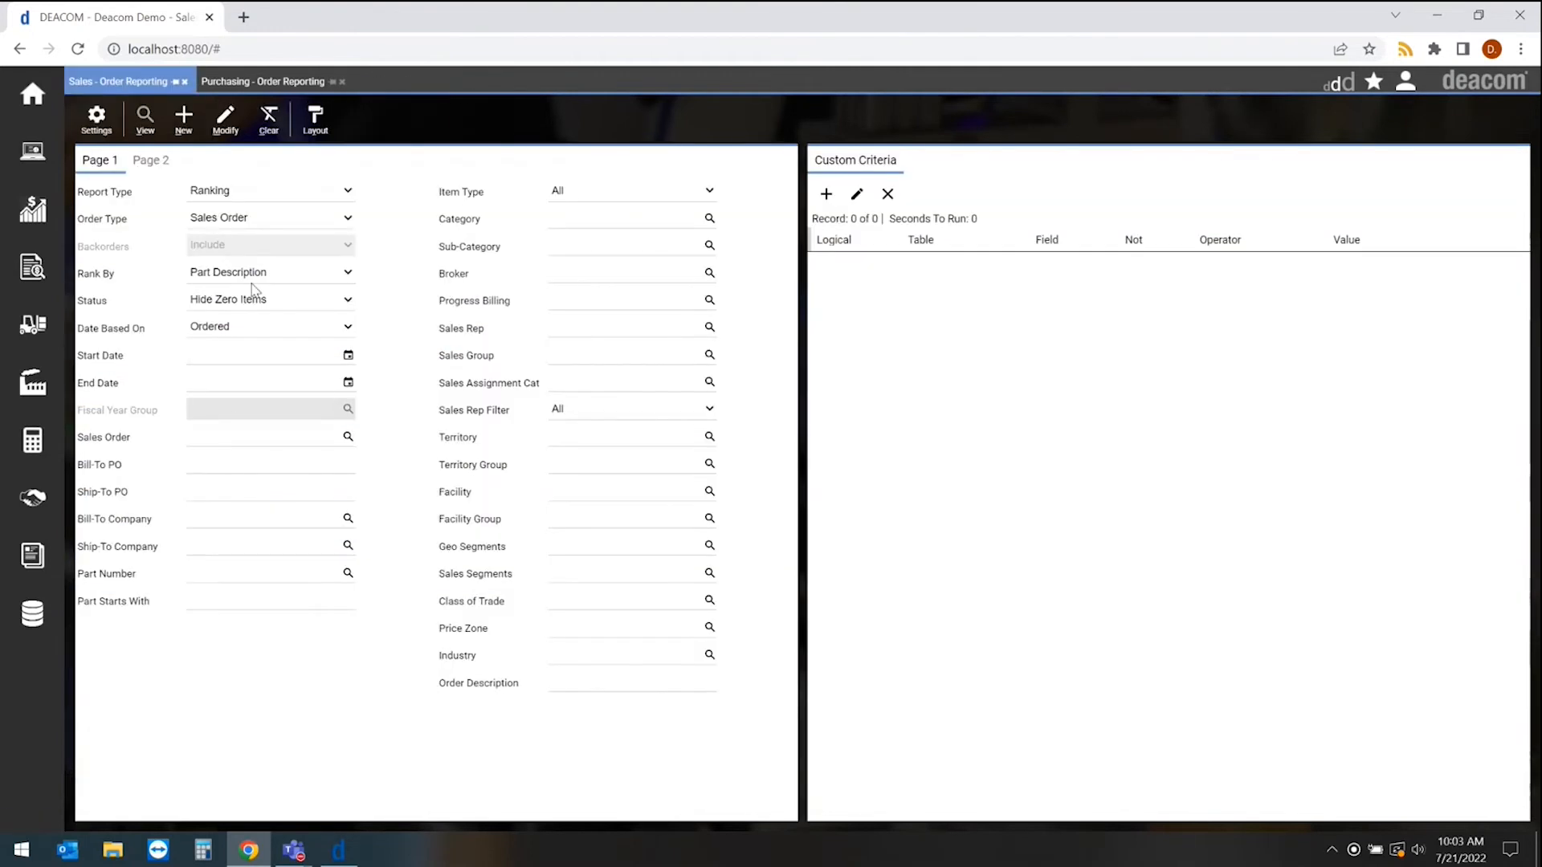
# Step: Filter the part-description ranking to bill-to company ABC Supply, giving 294 items
pyautogui.click(241, 518)
pyautogui.write('ABC Supply')
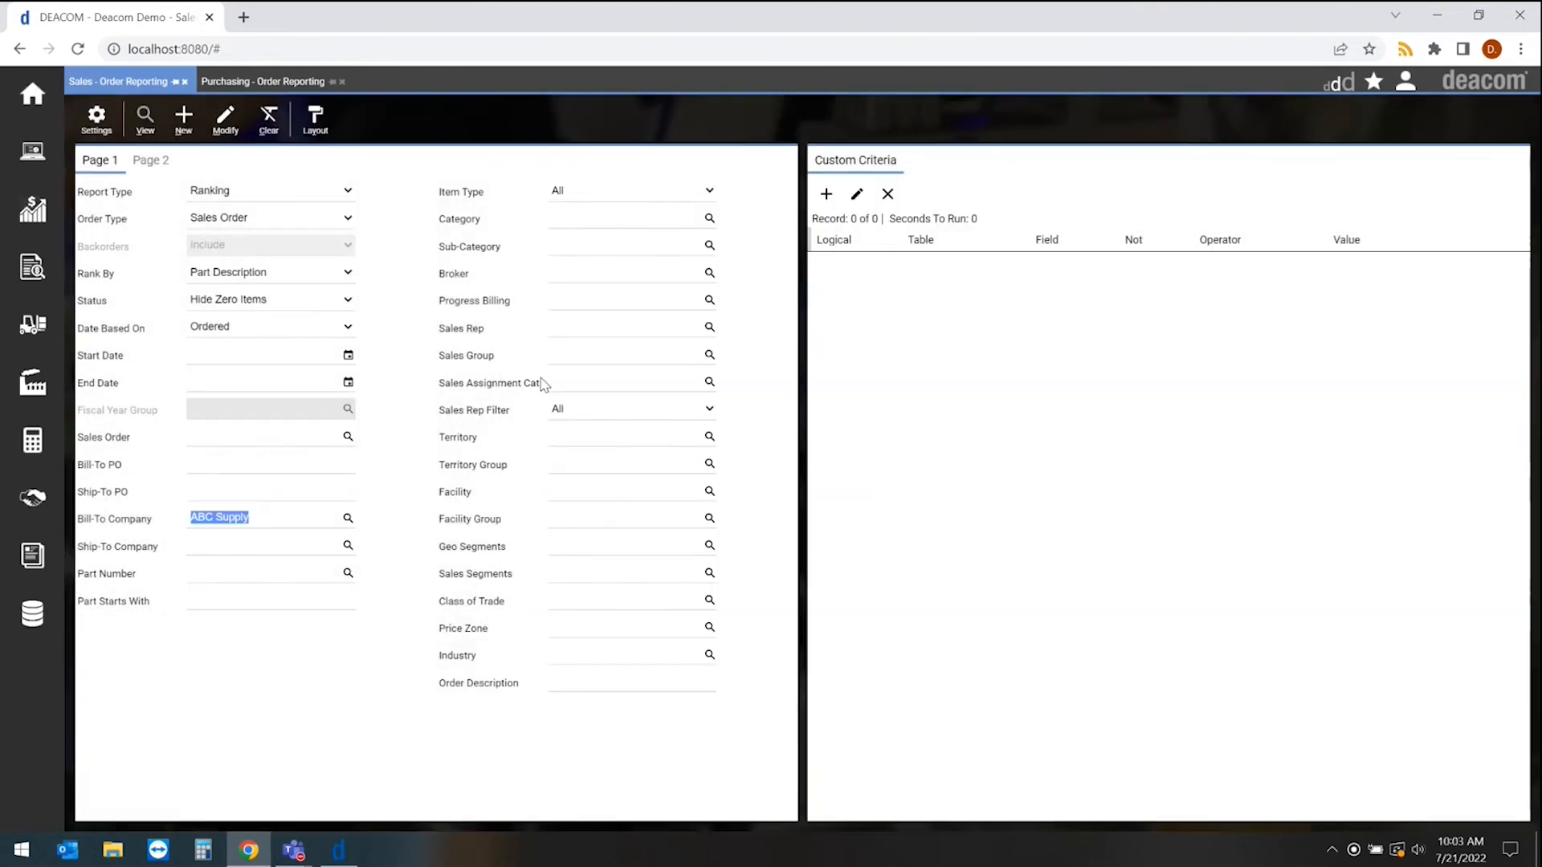
pyautogui.click(144, 119)
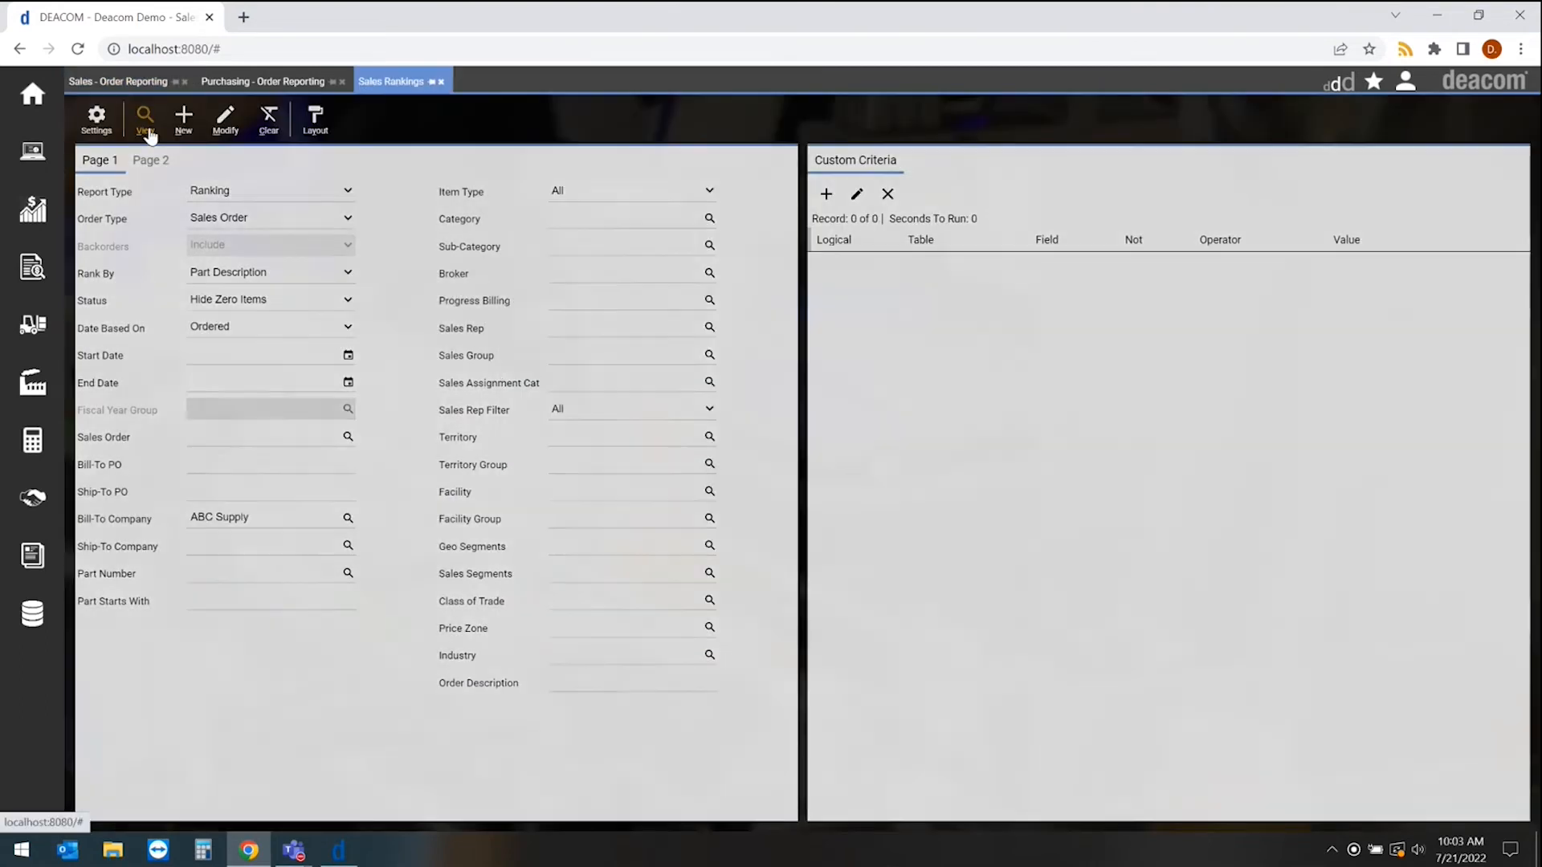
pyautogui.click(145, 119)
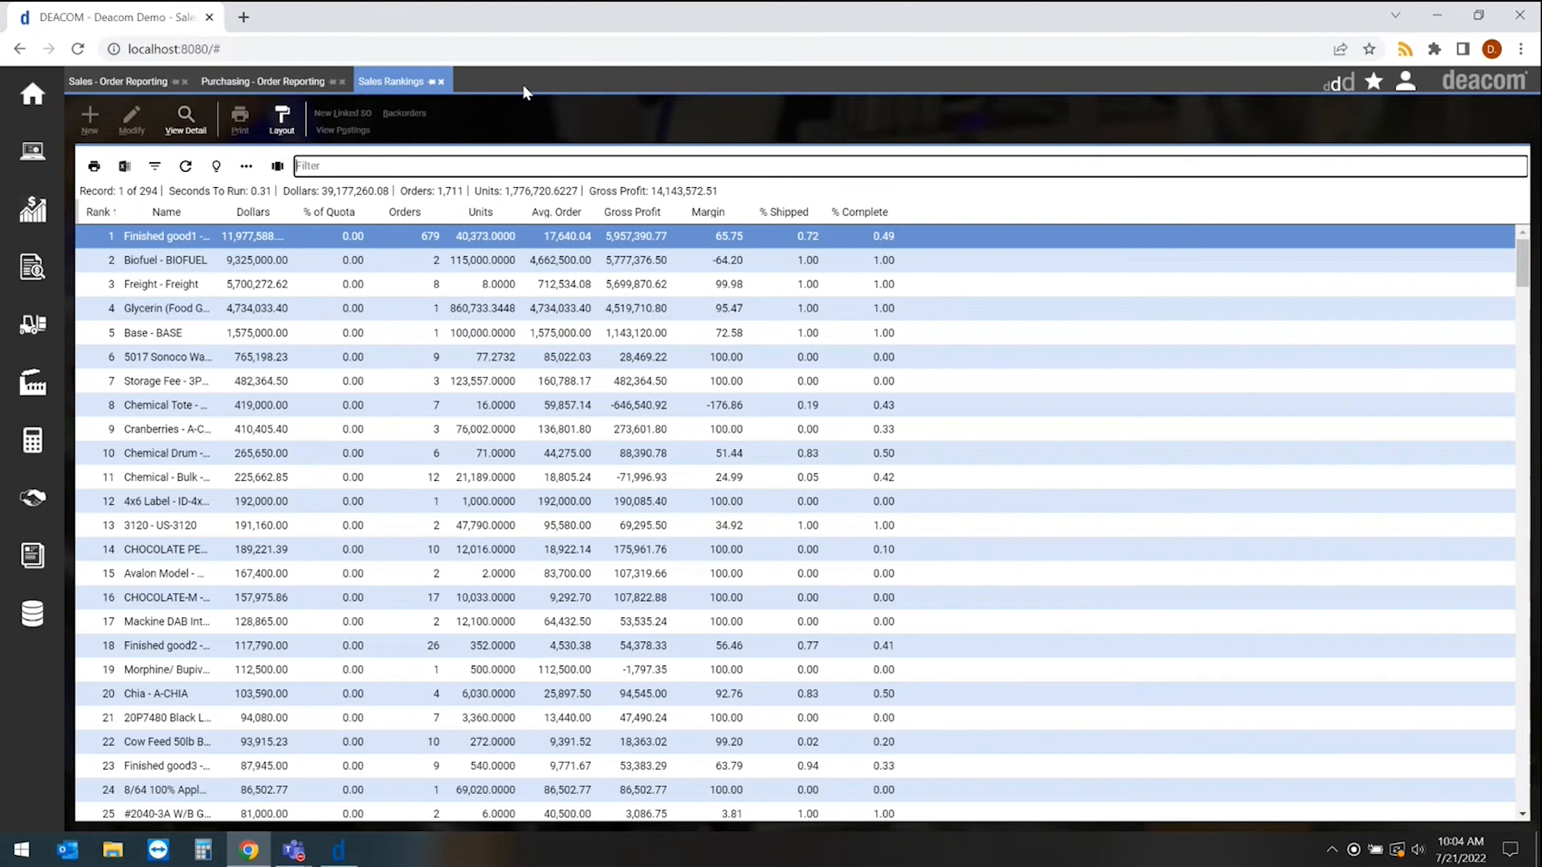
pyautogui.moveTo(556, 86)
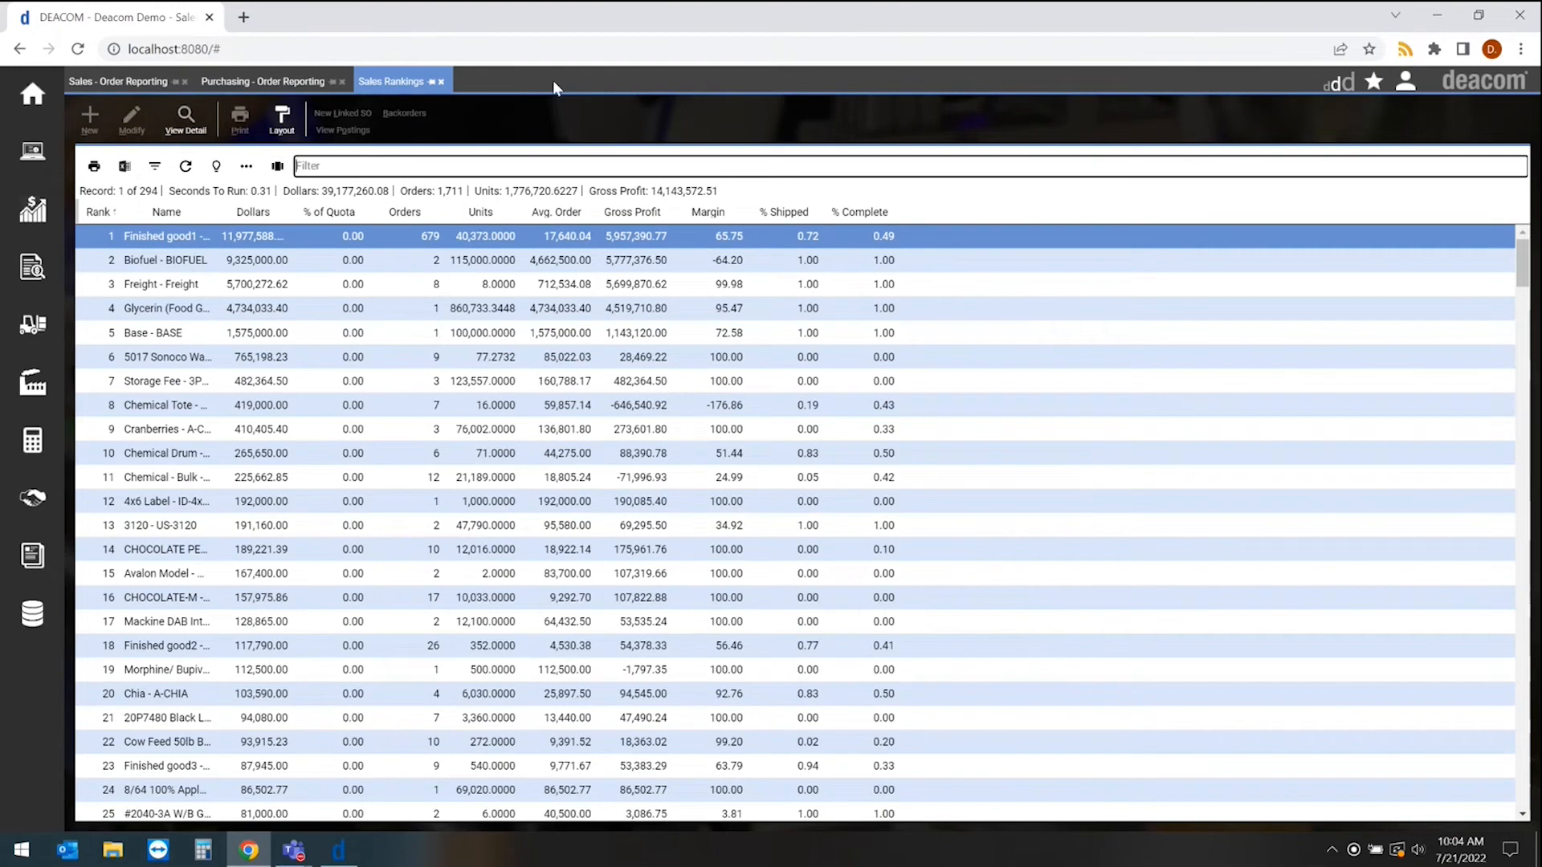
pyautogui.moveTo(145, 83)
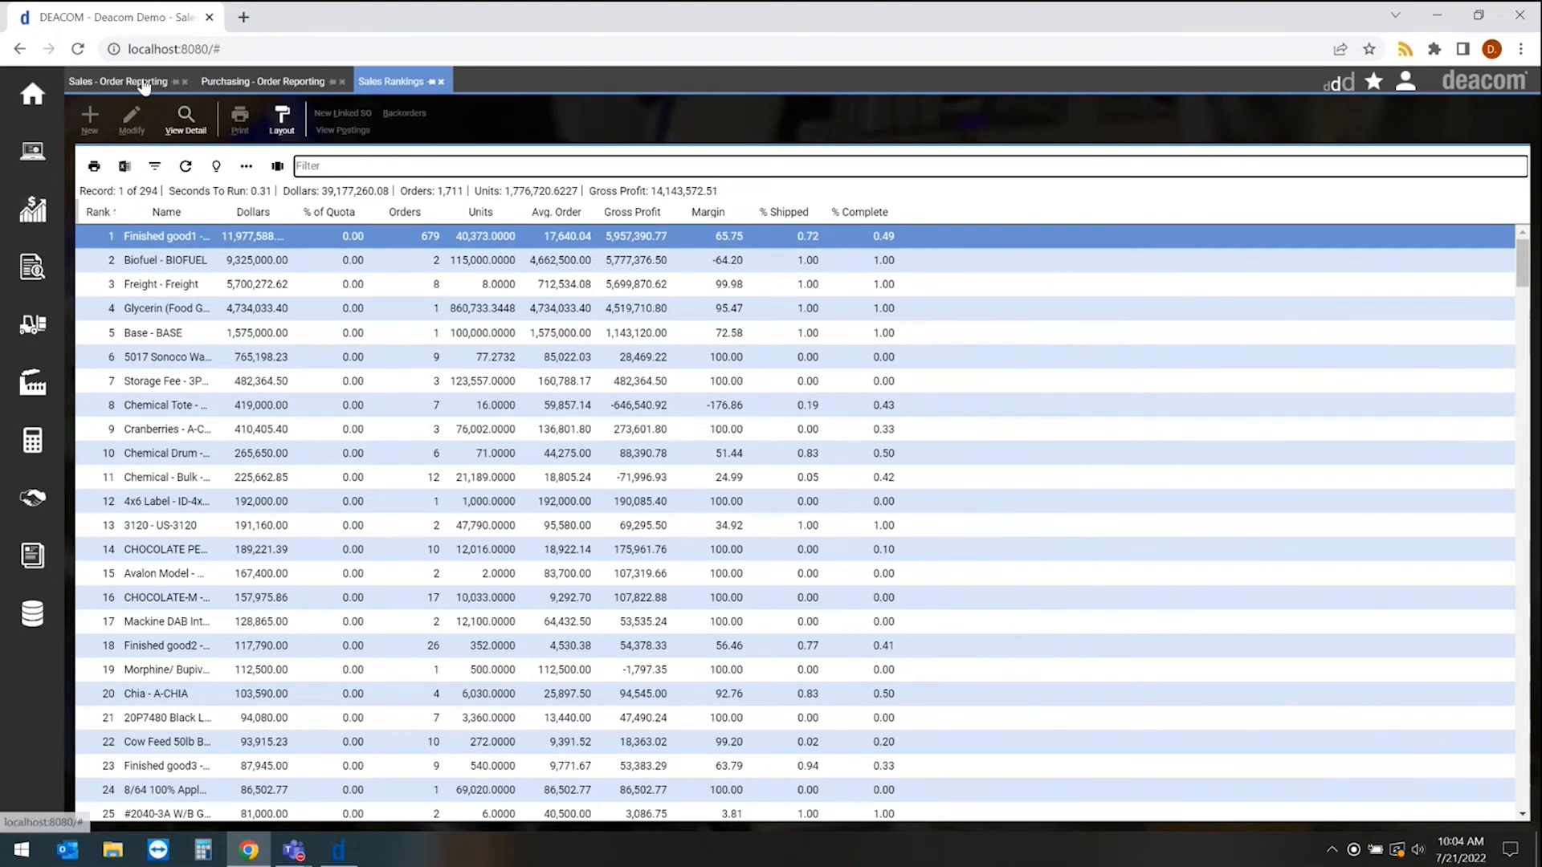
pyautogui.click(120, 81)
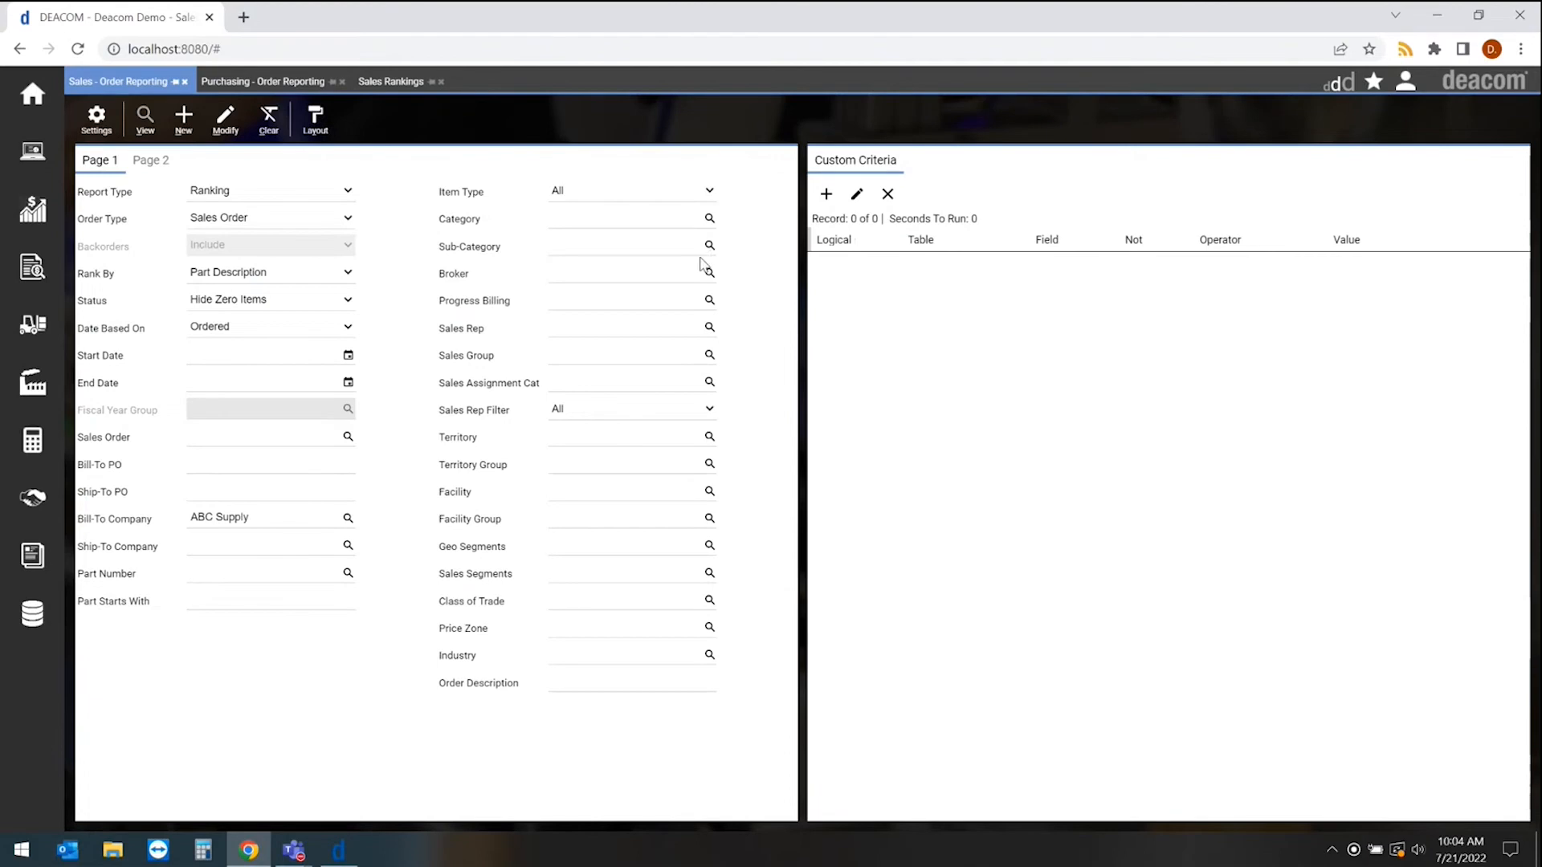
pyautogui.moveTo(464, 357)
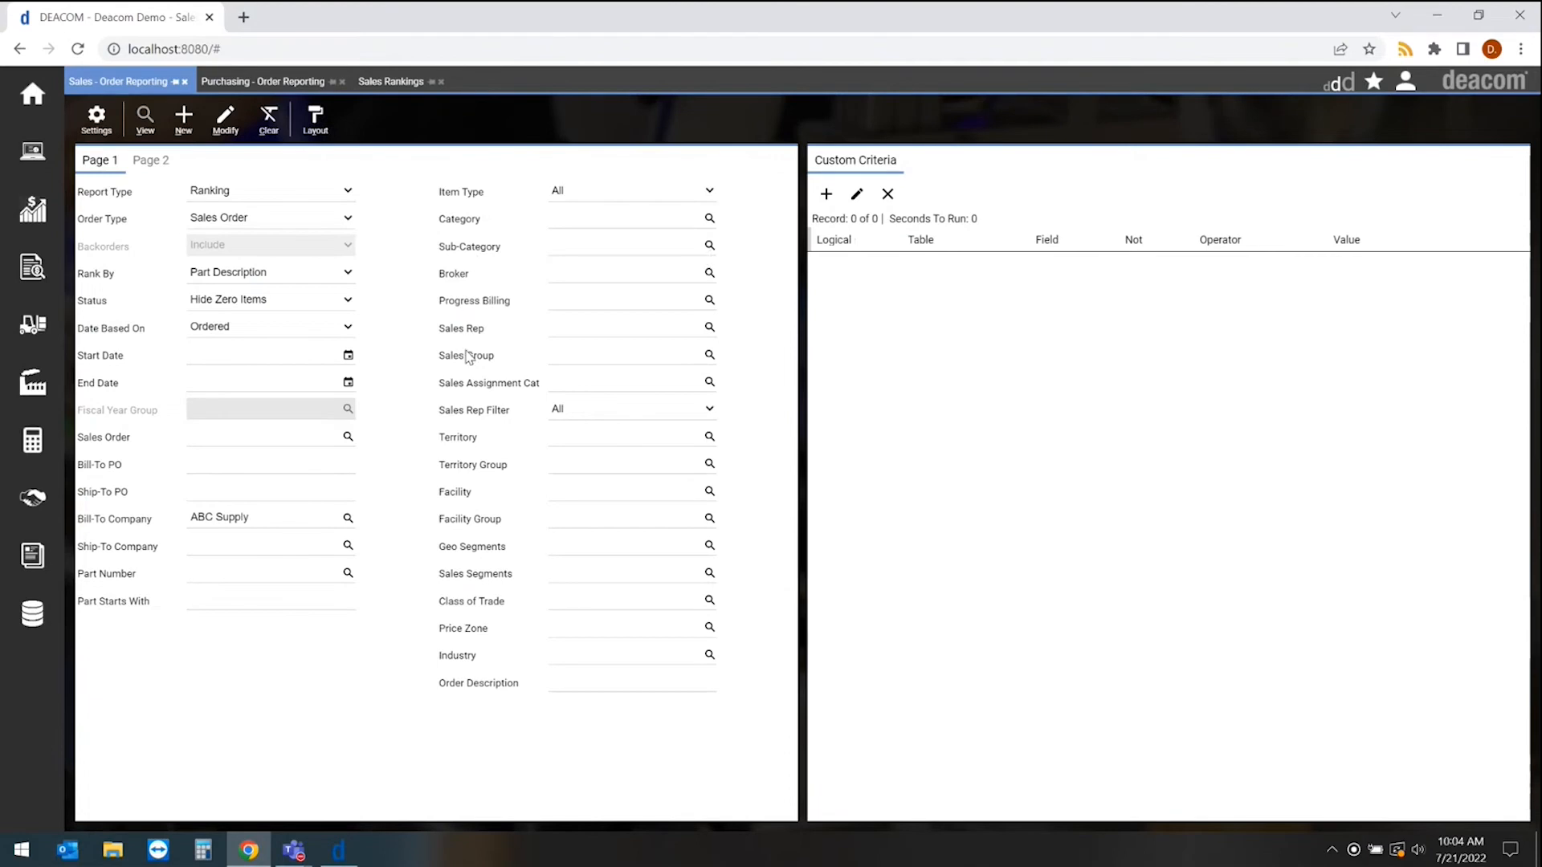
pyautogui.moveTo(459, 359)
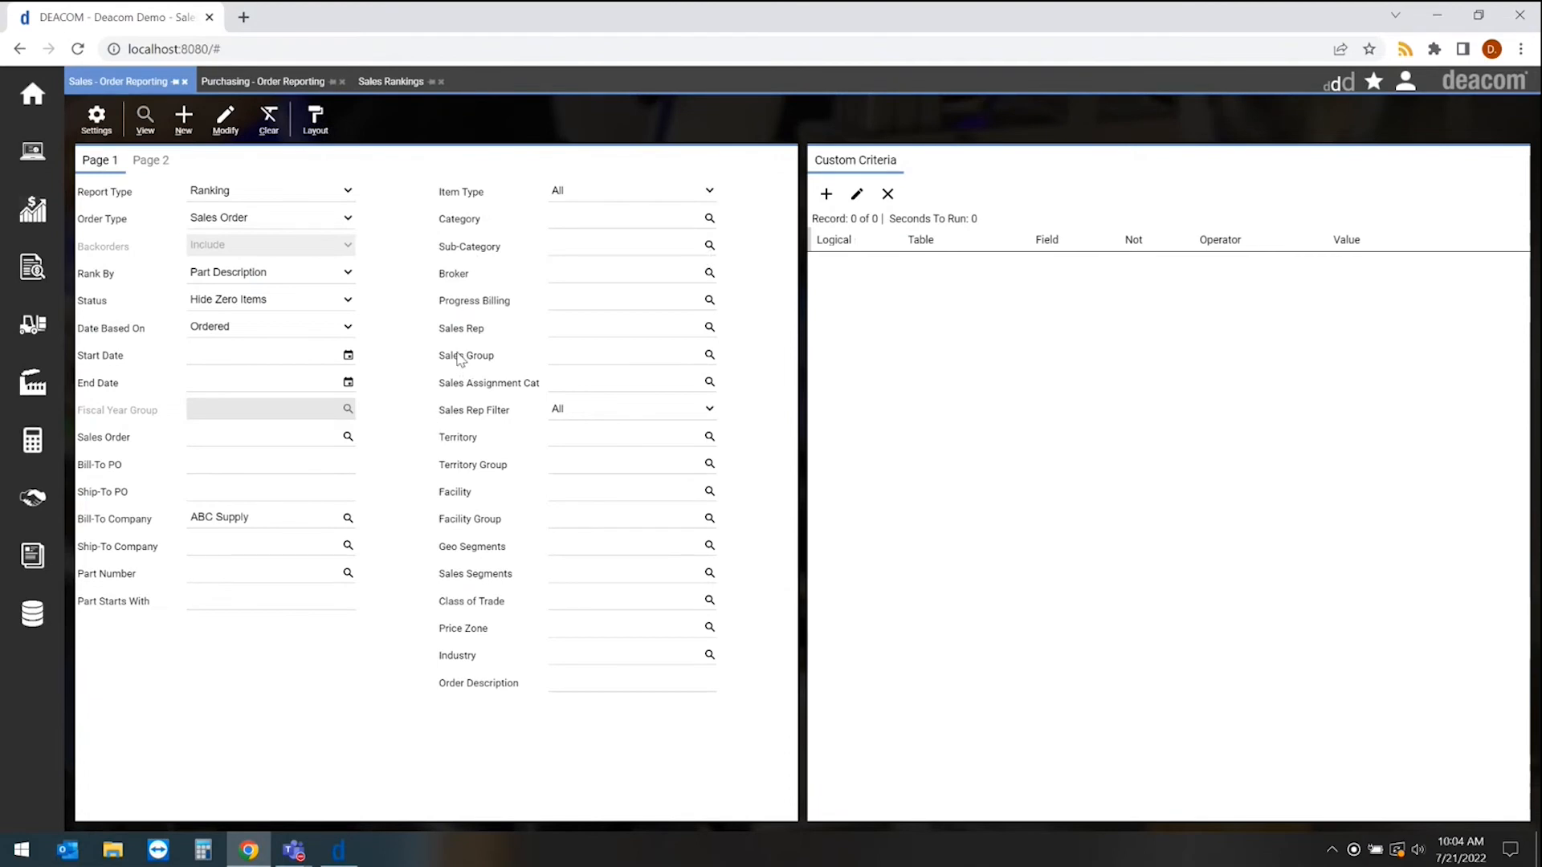
pyautogui.moveTo(135, 337)
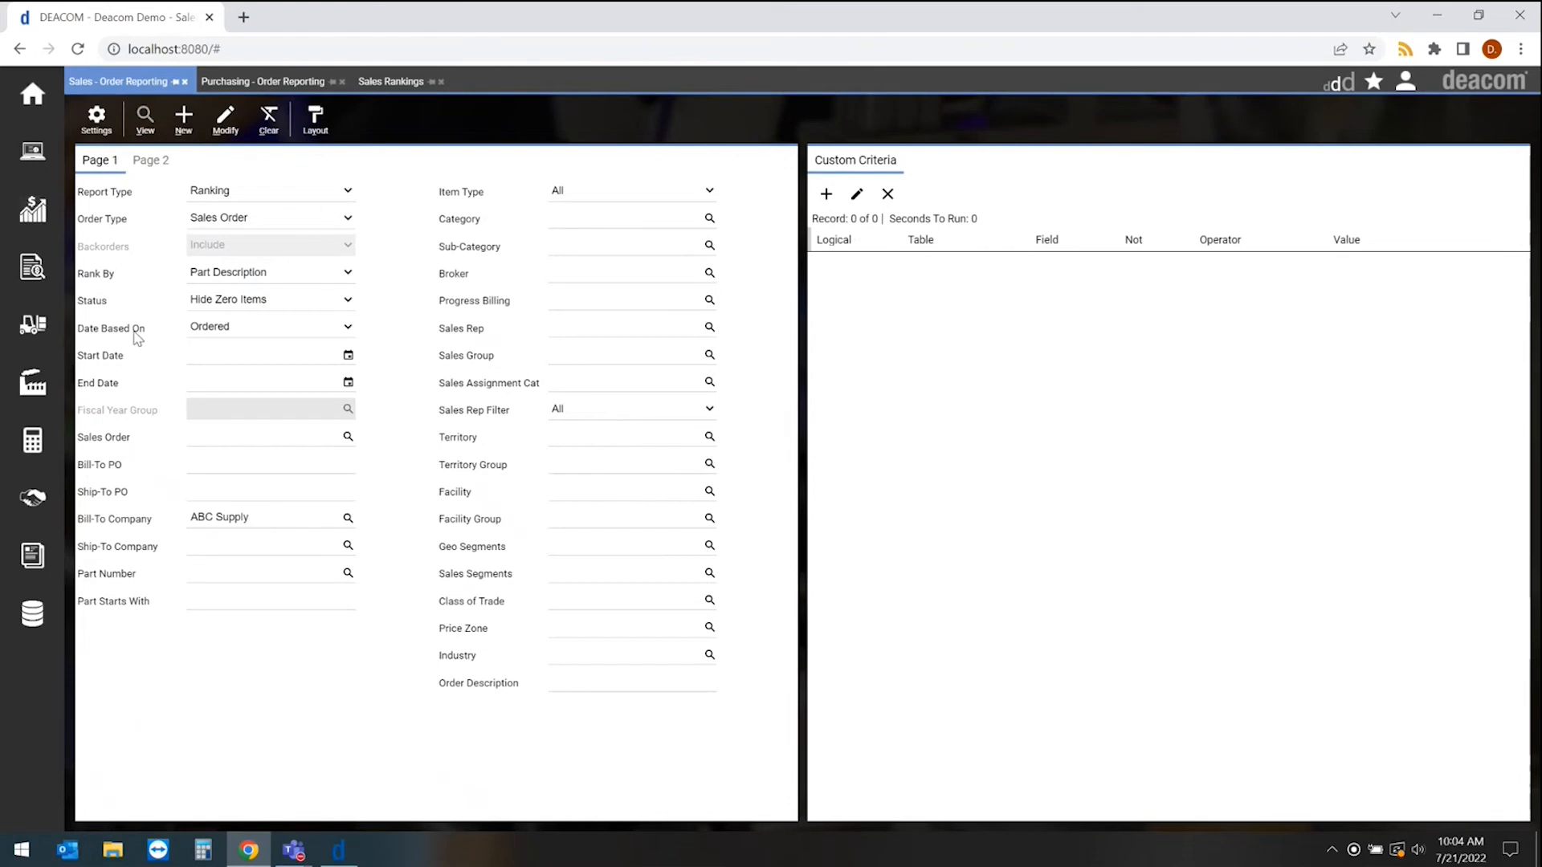
pyautogui.moveTo(382, 86)
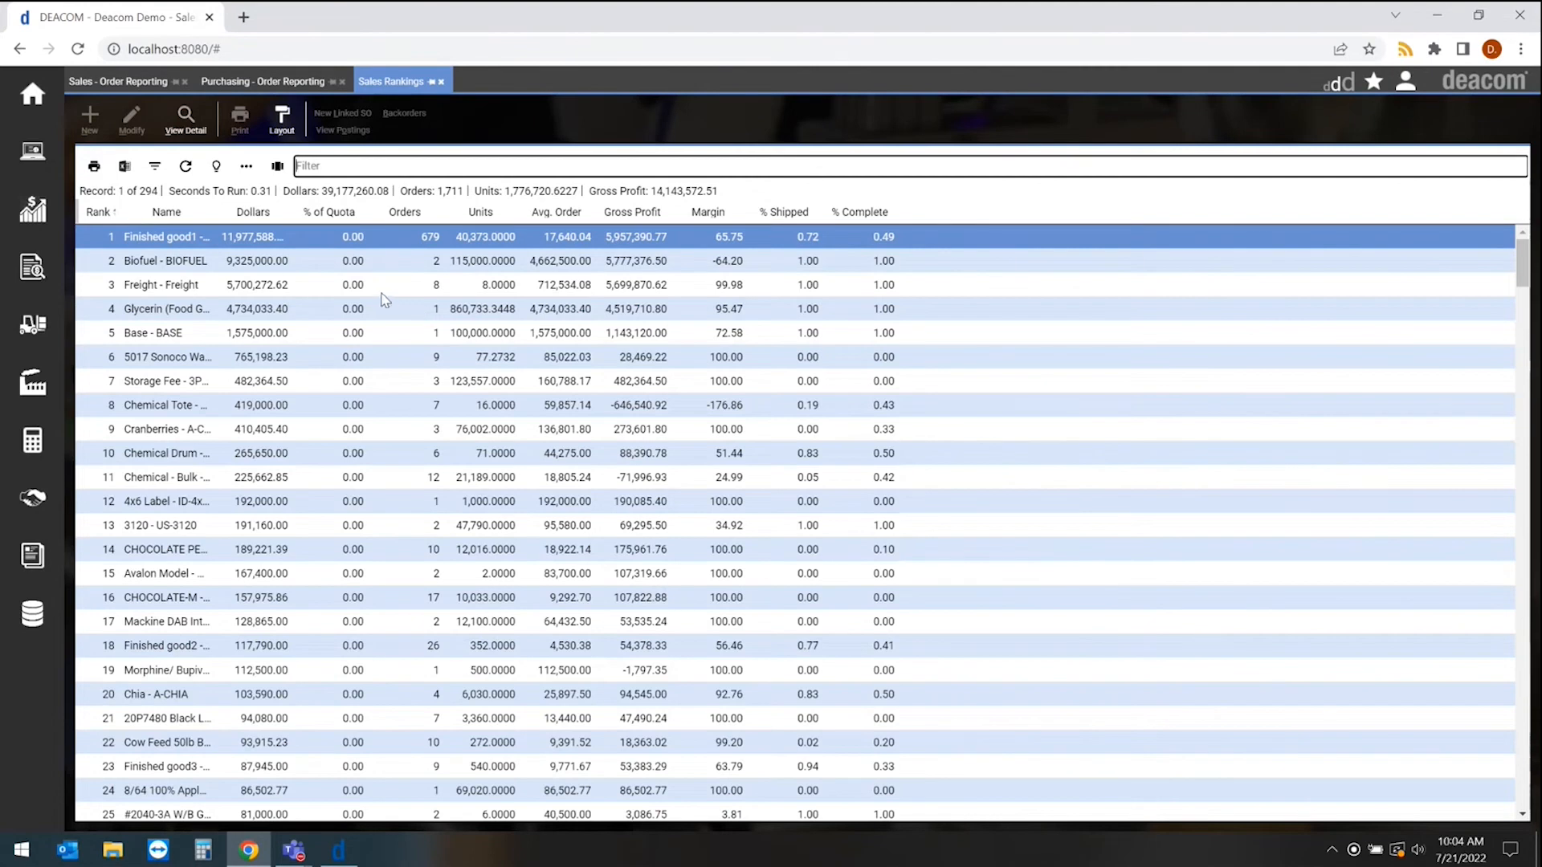
pyautogui.moveTo(186, 241)
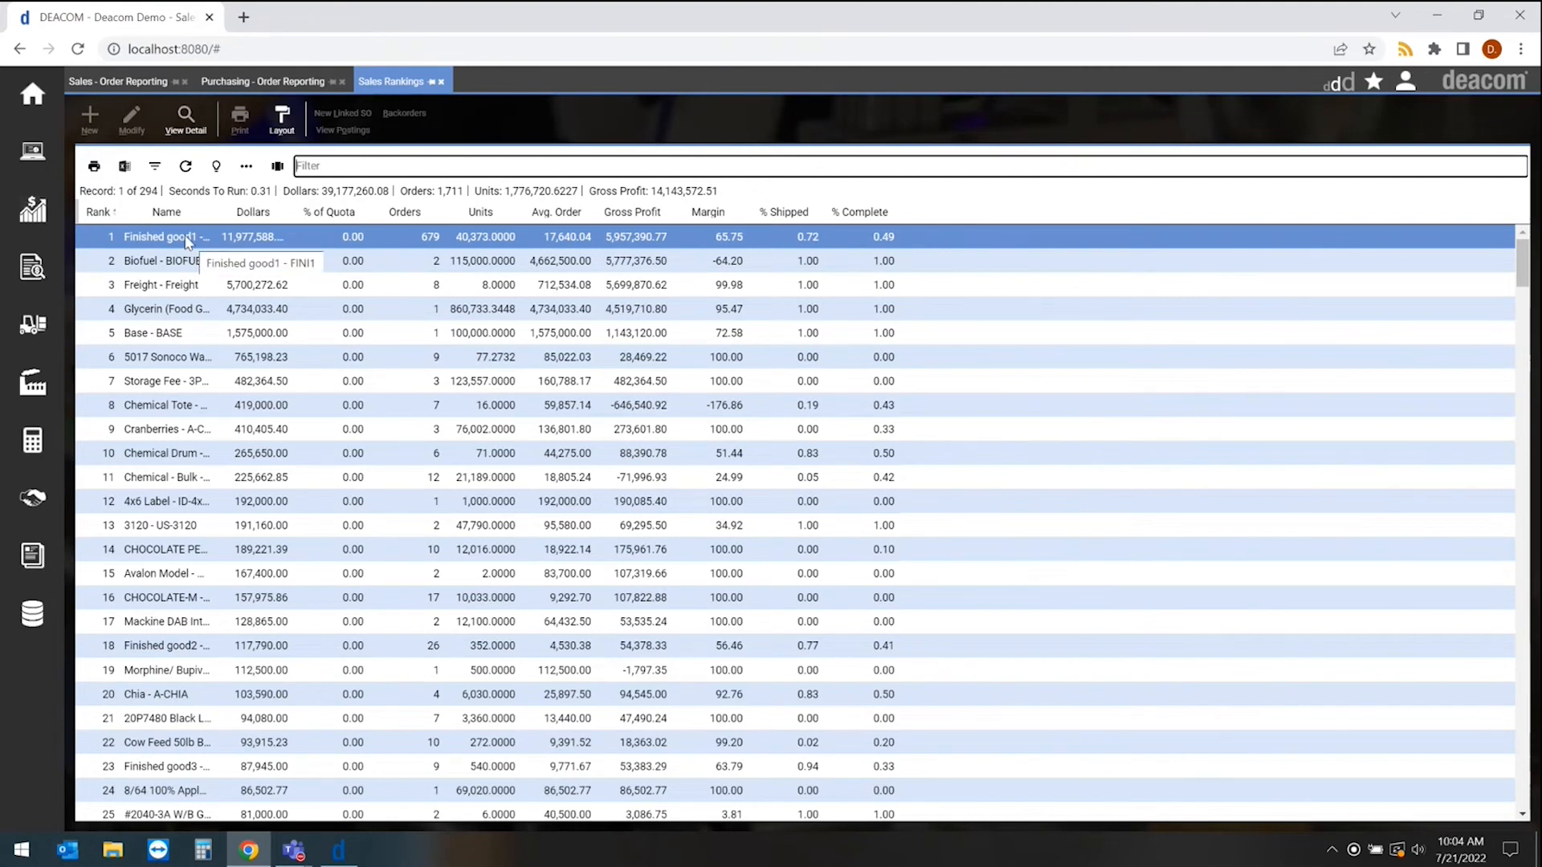
pyautogui.moveTo(697, 228)
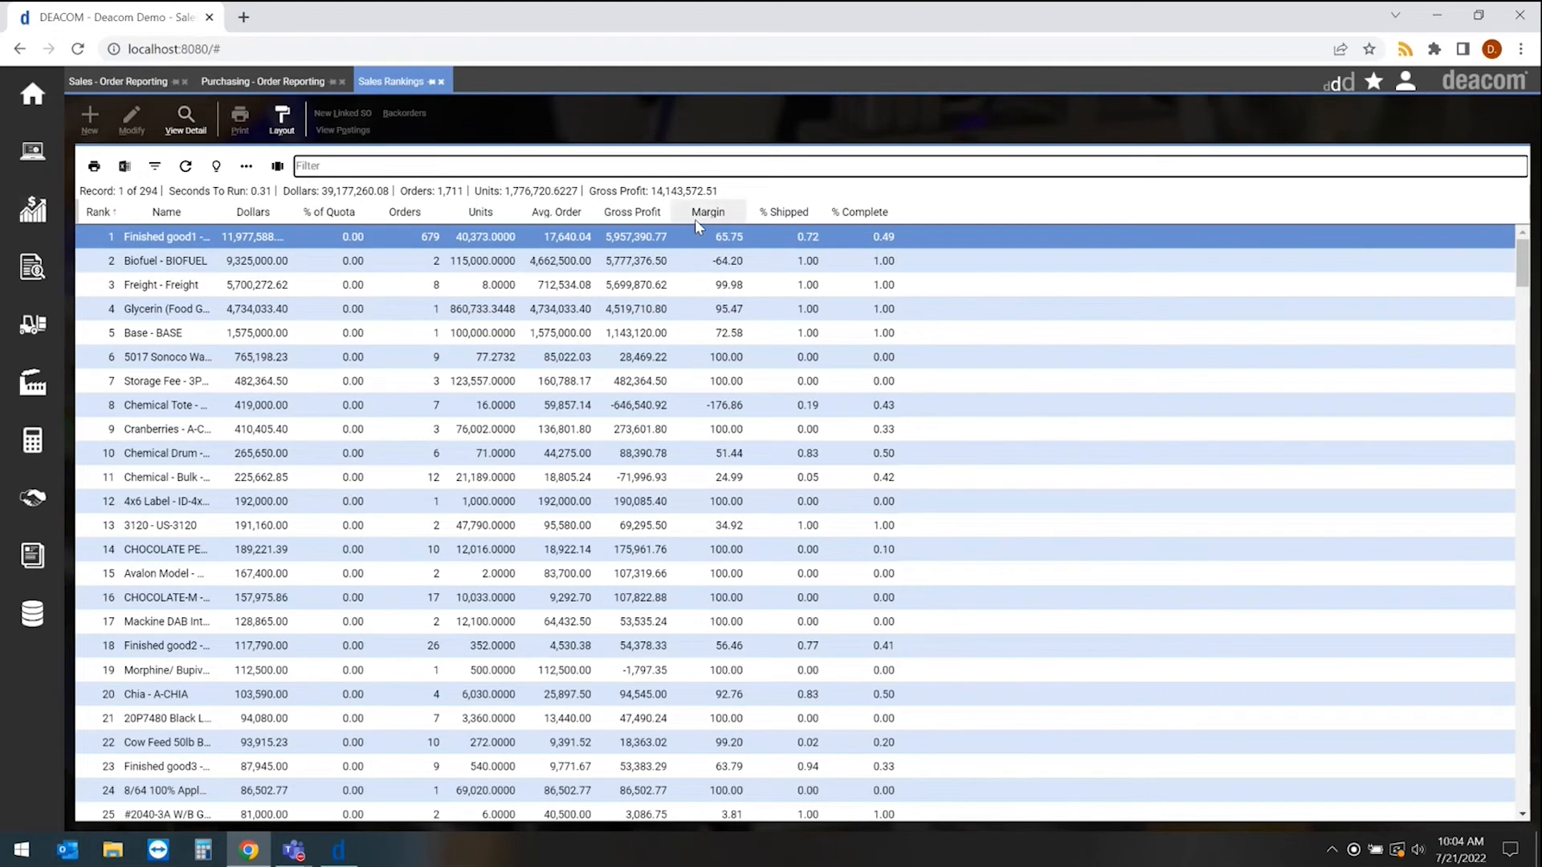
pyautogui.moveTo(279, 244)
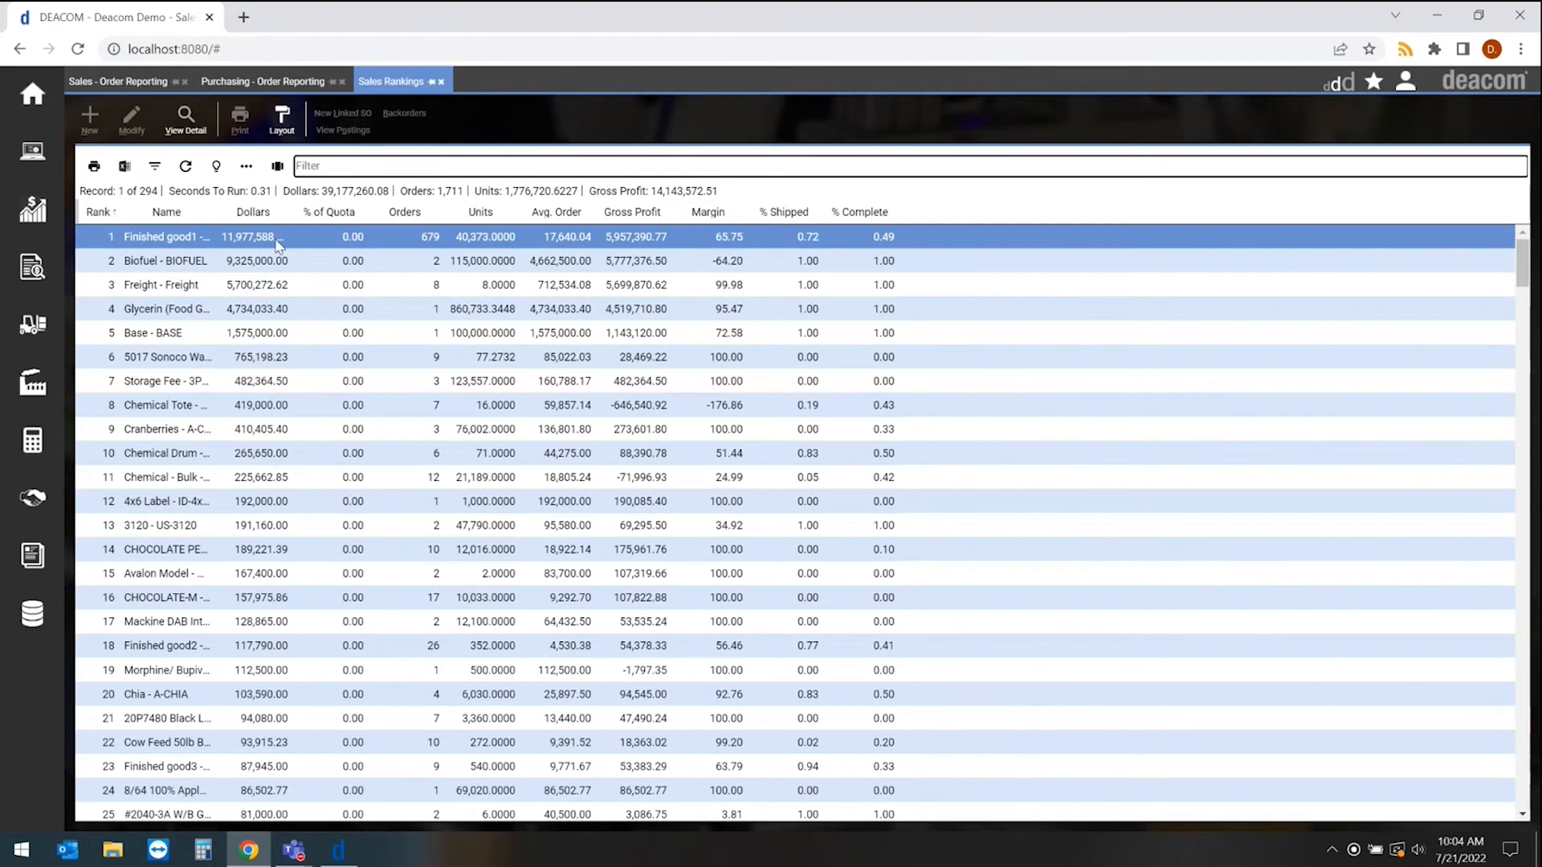
pyautogui.click(166, 212)
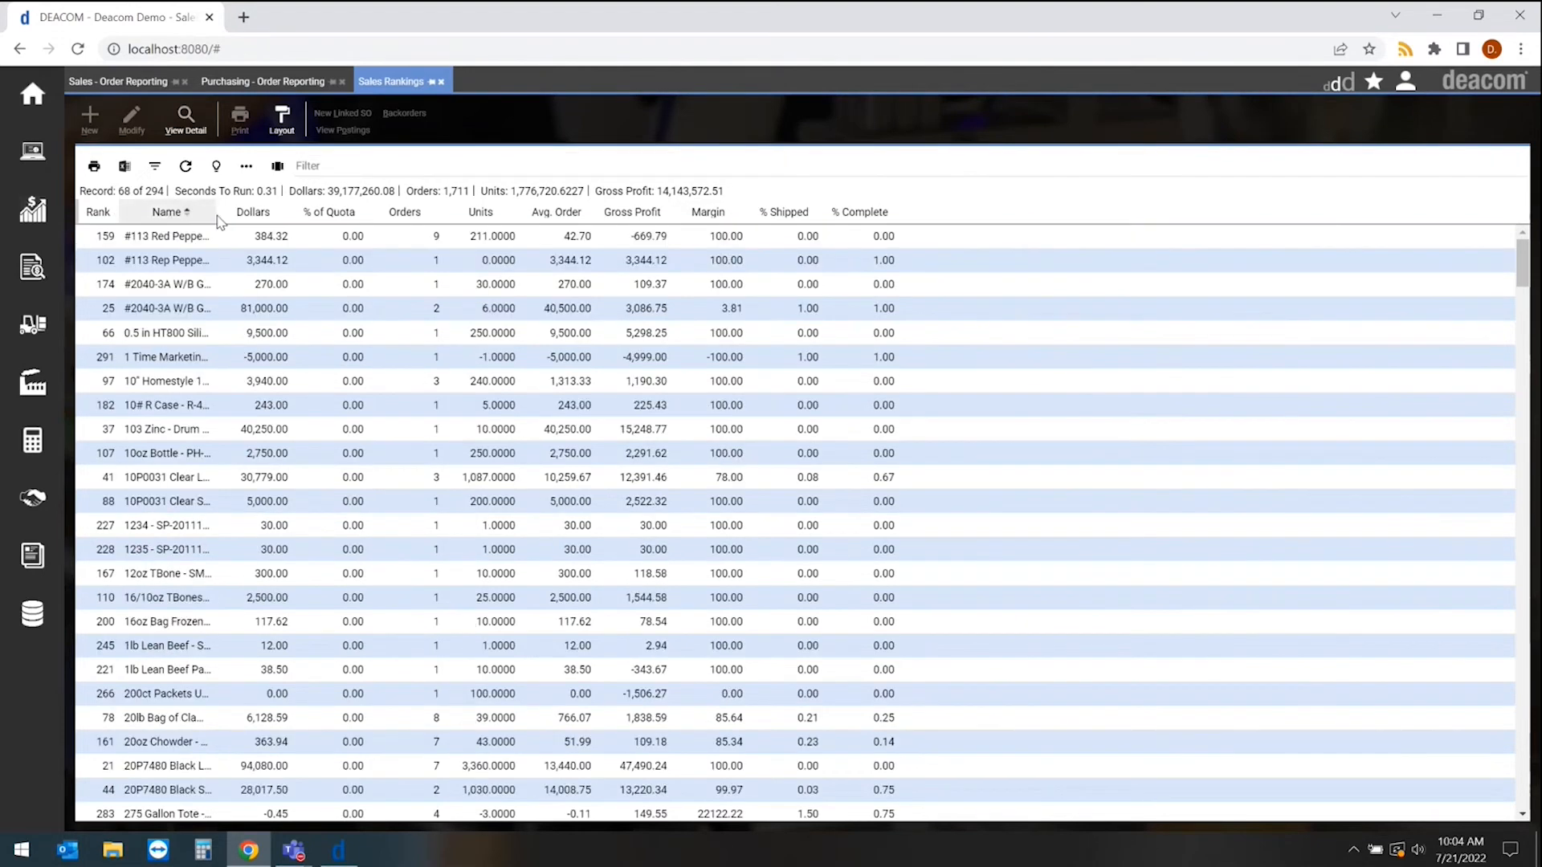
pyautogui.click(96, 212)
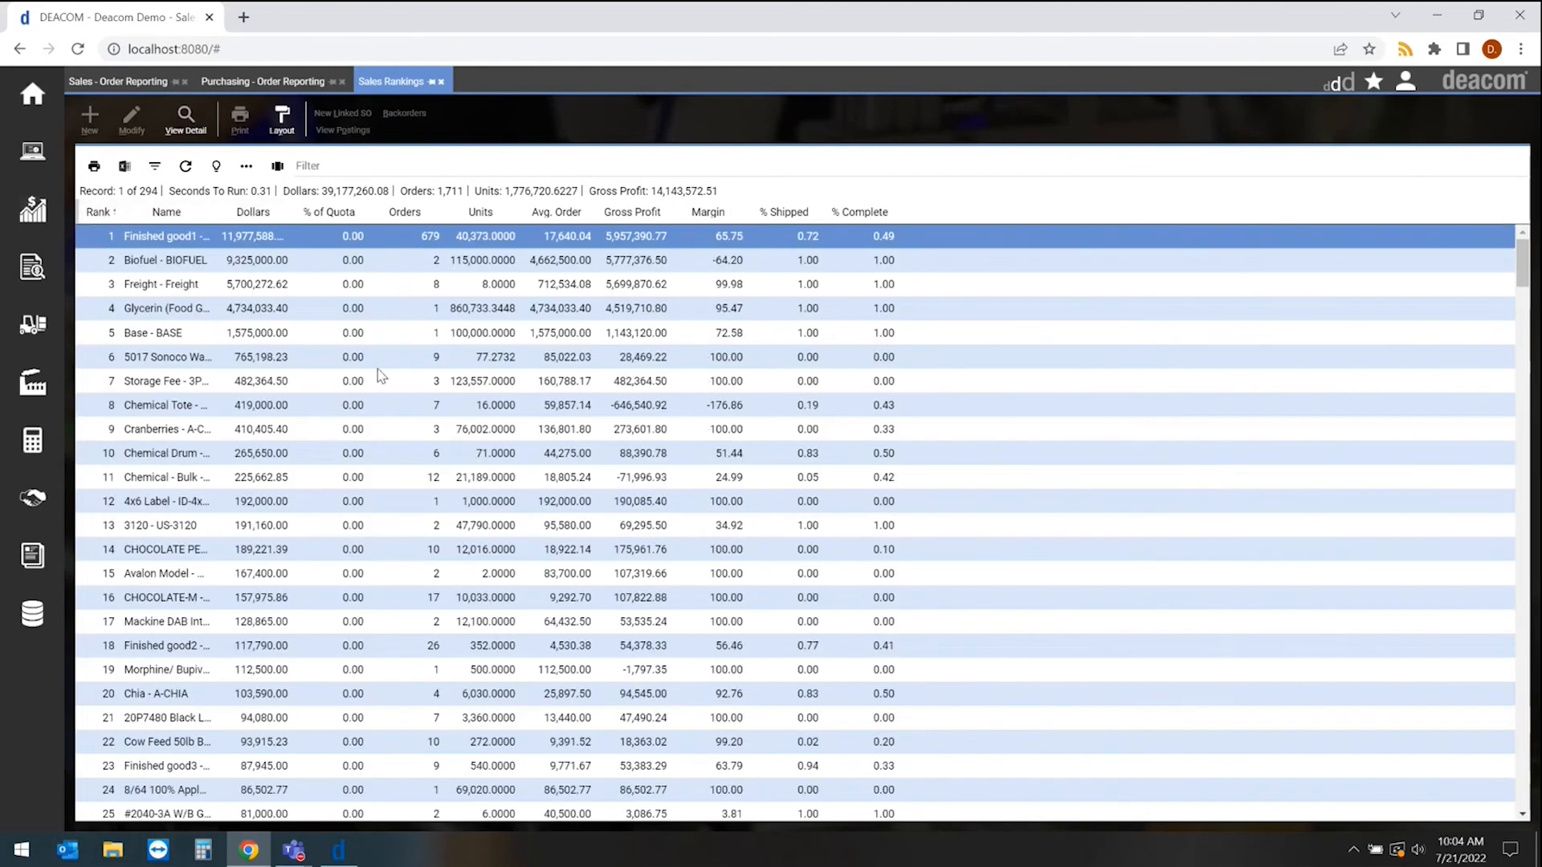
pyautogui.moveTo(366, 370)
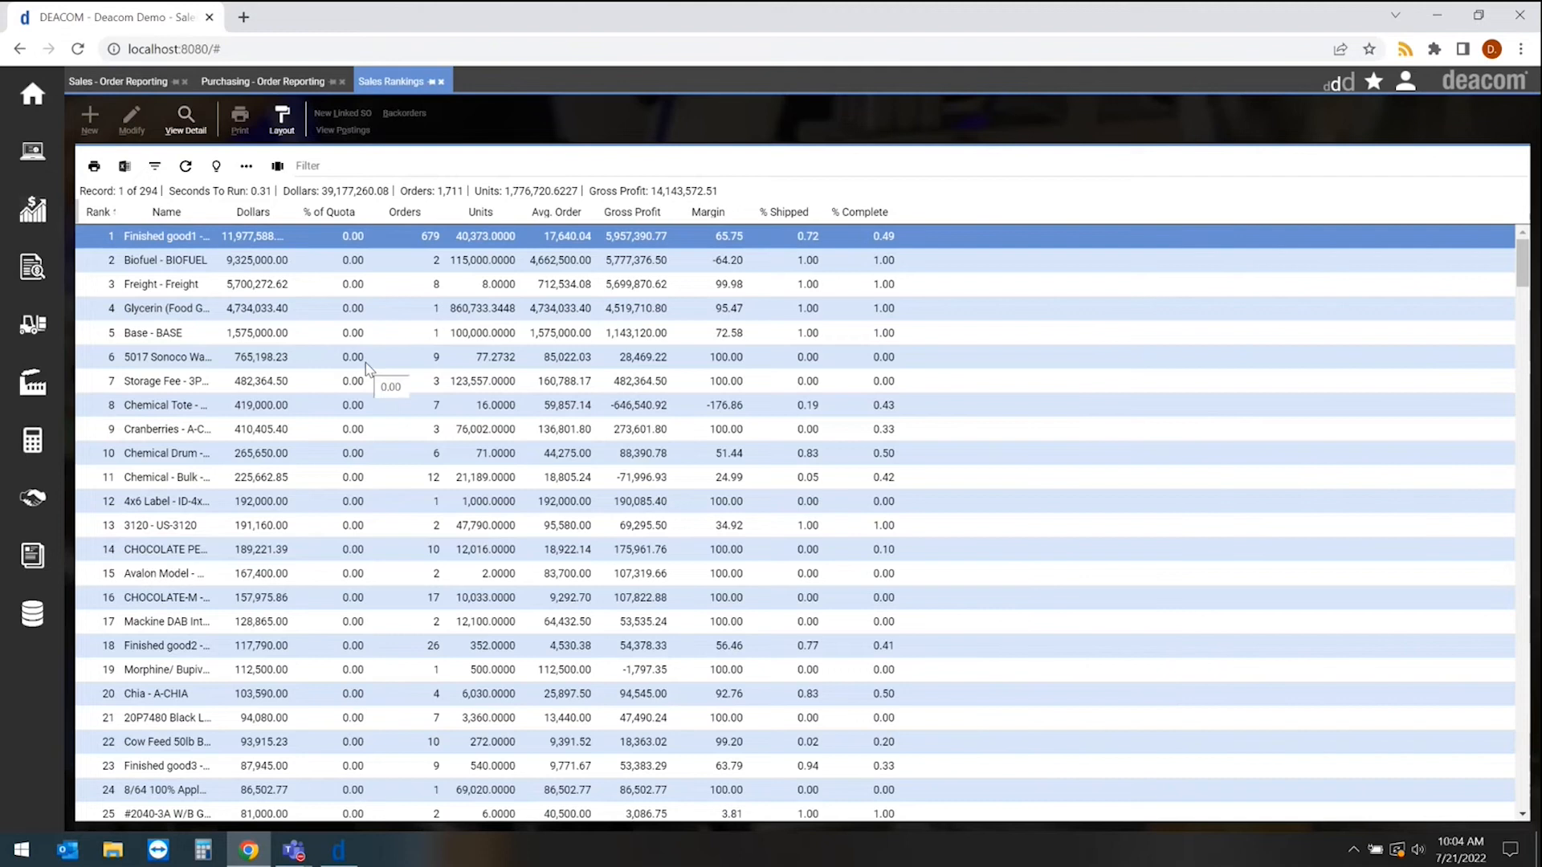
pyautogui.moveTo(530, 395)
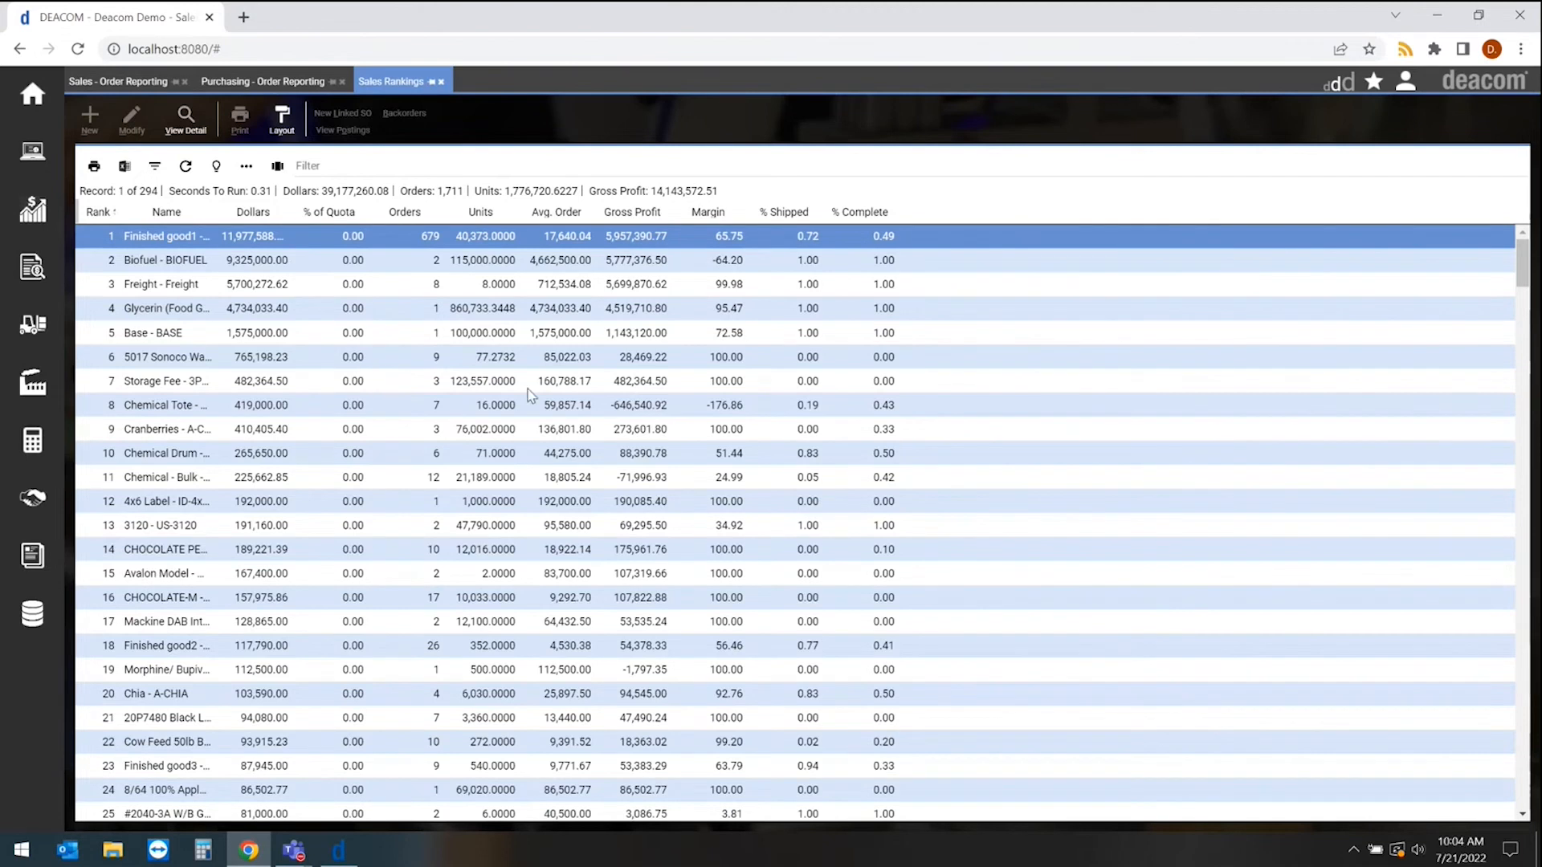
pyautogui.click(1373, 83)
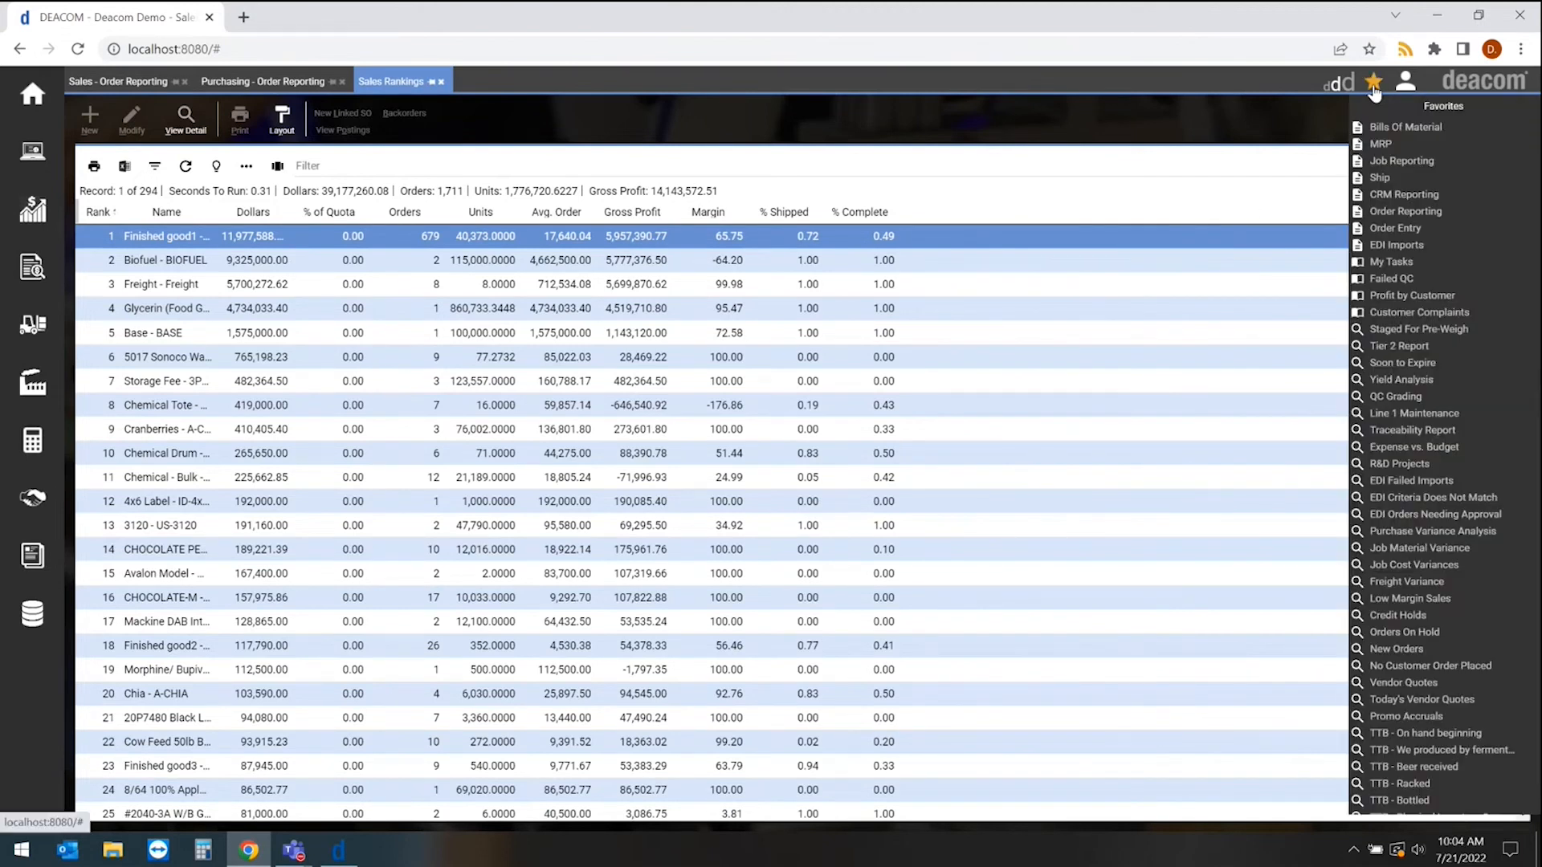
pyautogui.click(554, 155)
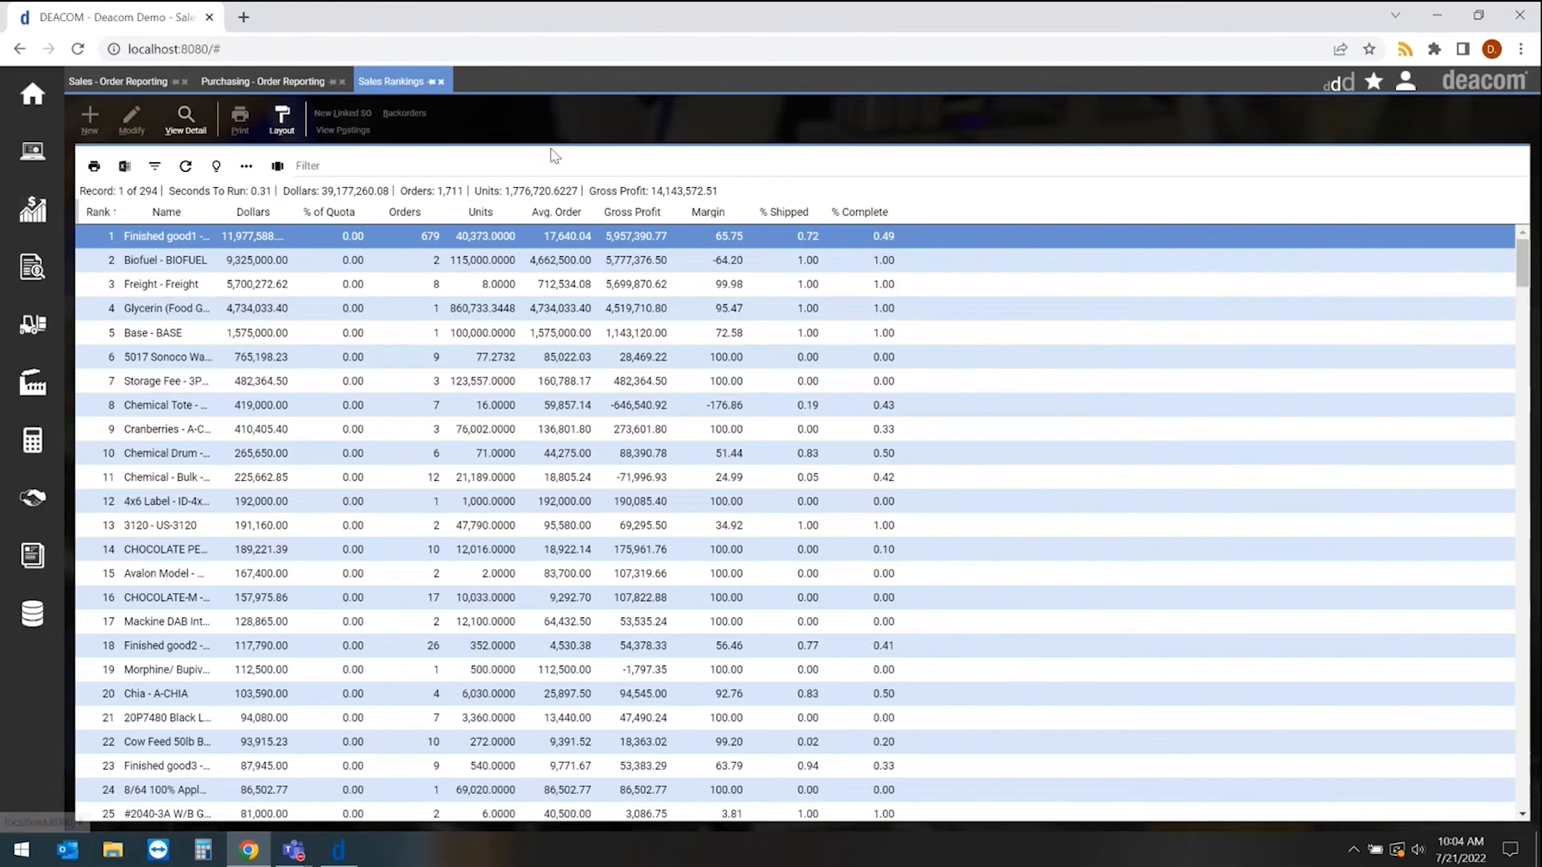
pyautogui.click(32, 96)
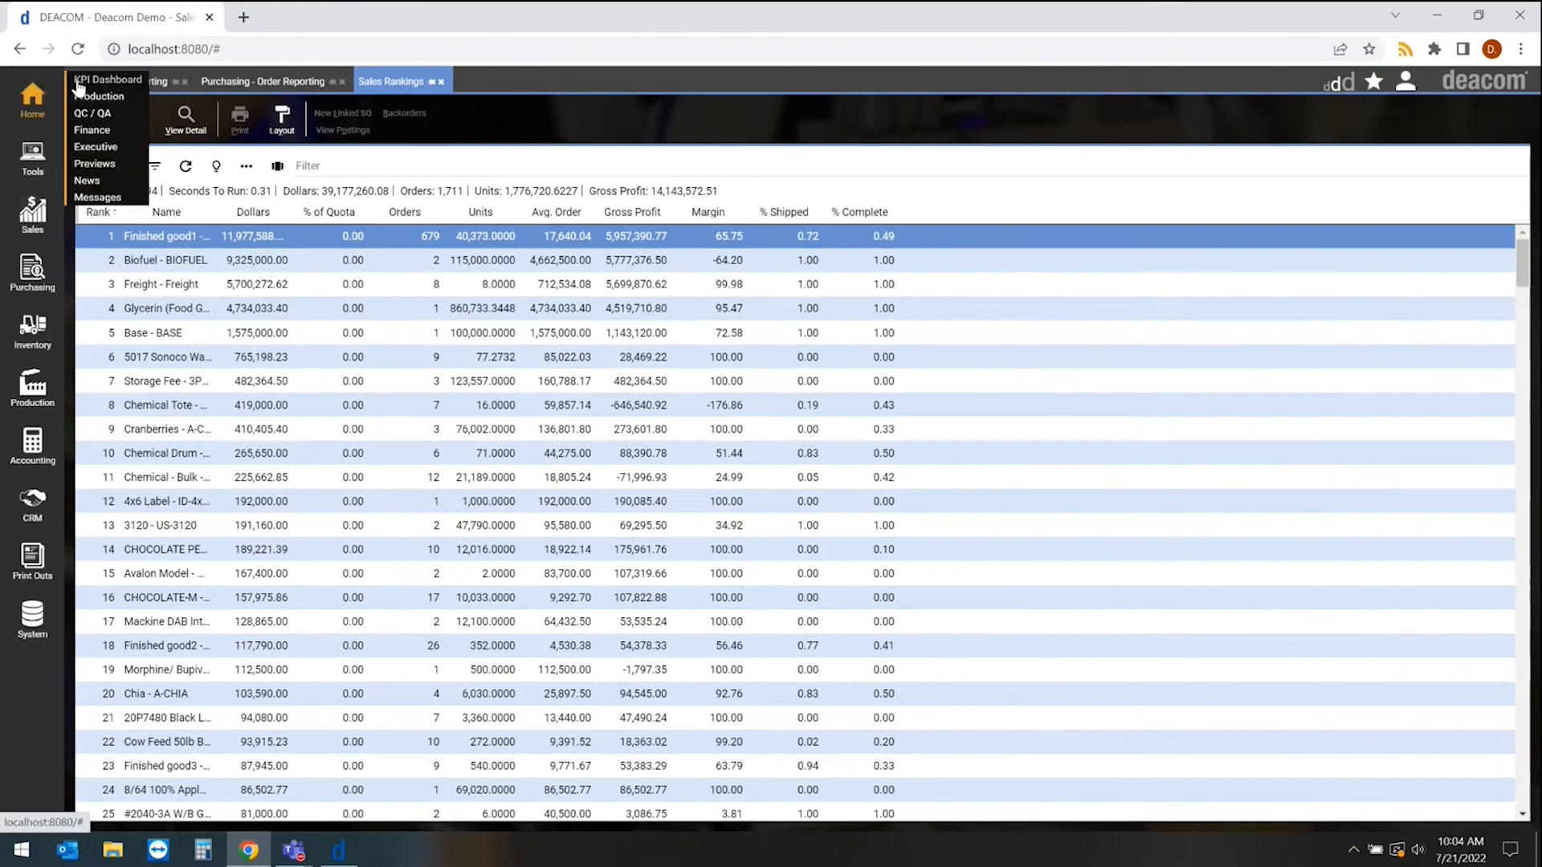
pyautogui.click(106, 80)
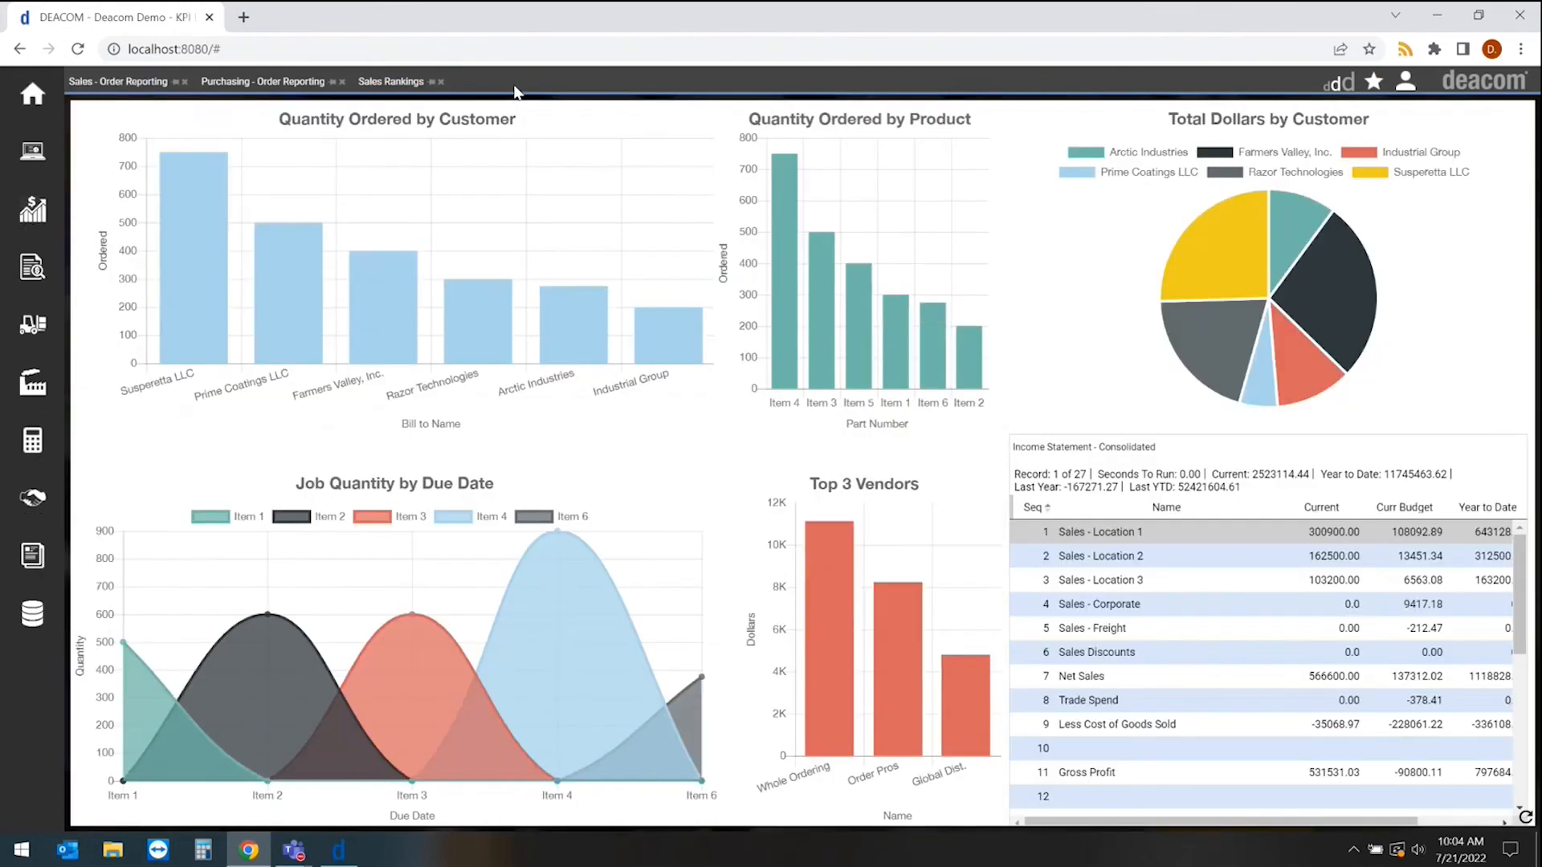
pyautogui.click(390, 81)
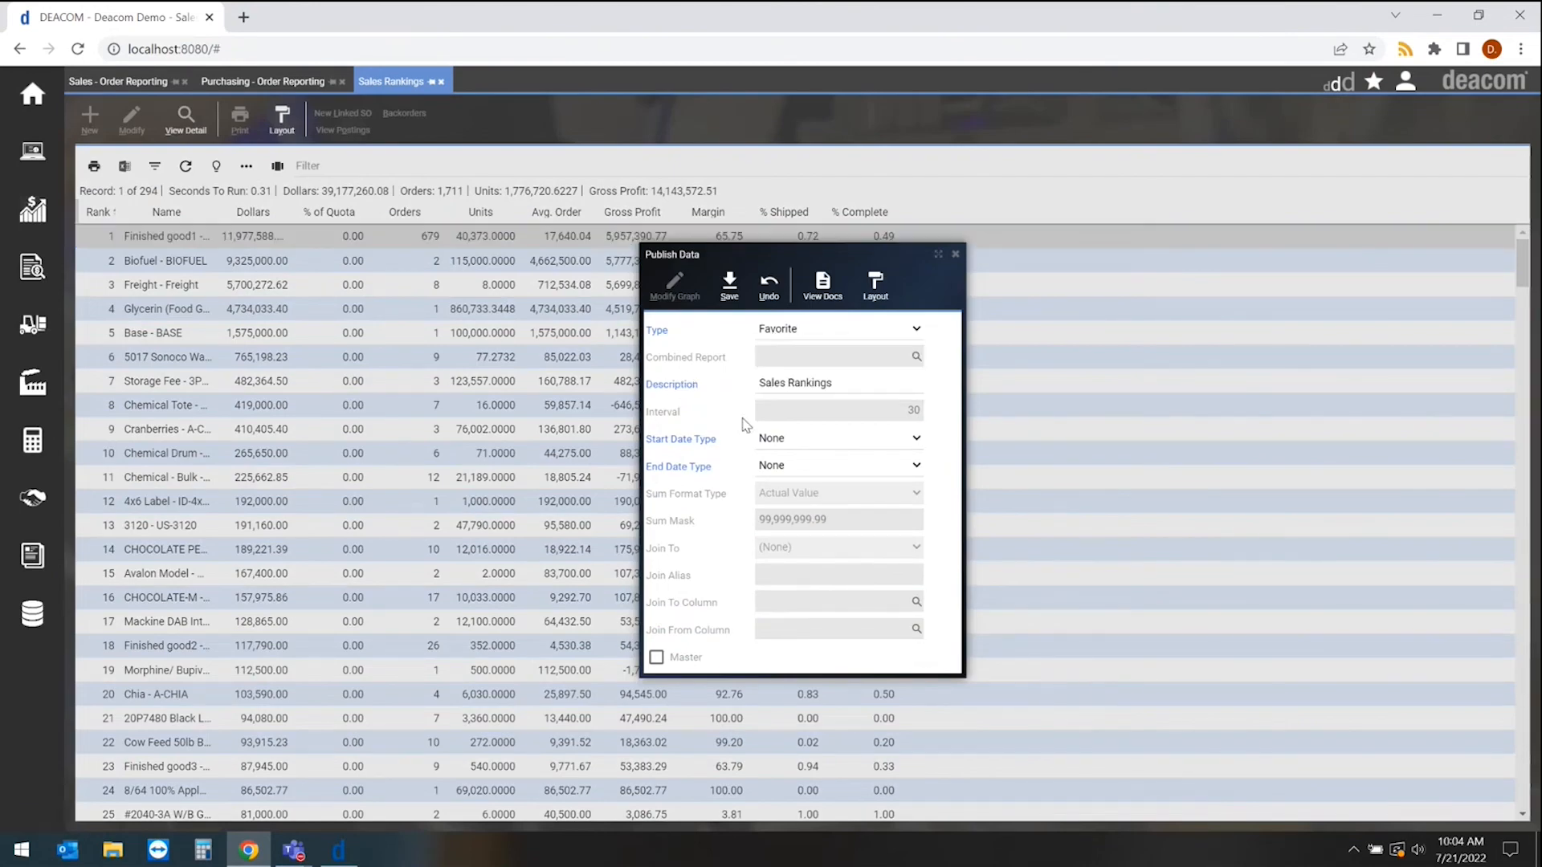
# Step: Set the Favorite publish description to 'Sales Rankings- today' with Start Date Type None
pyautogui.click(839, 382)
pyautogui.write('- today')
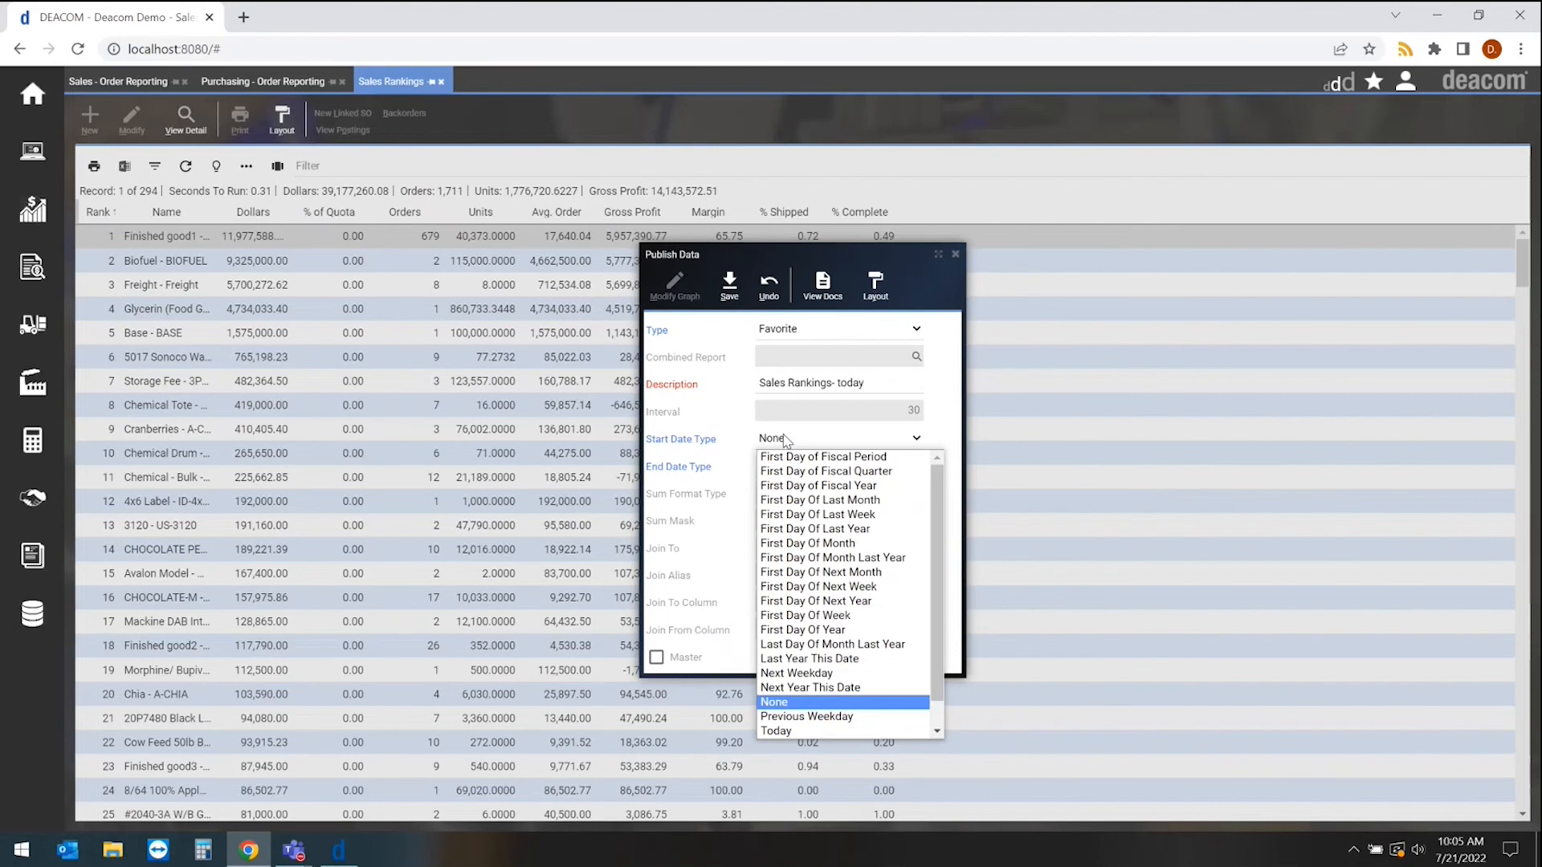
pyautogui.moveTo(824, 456)
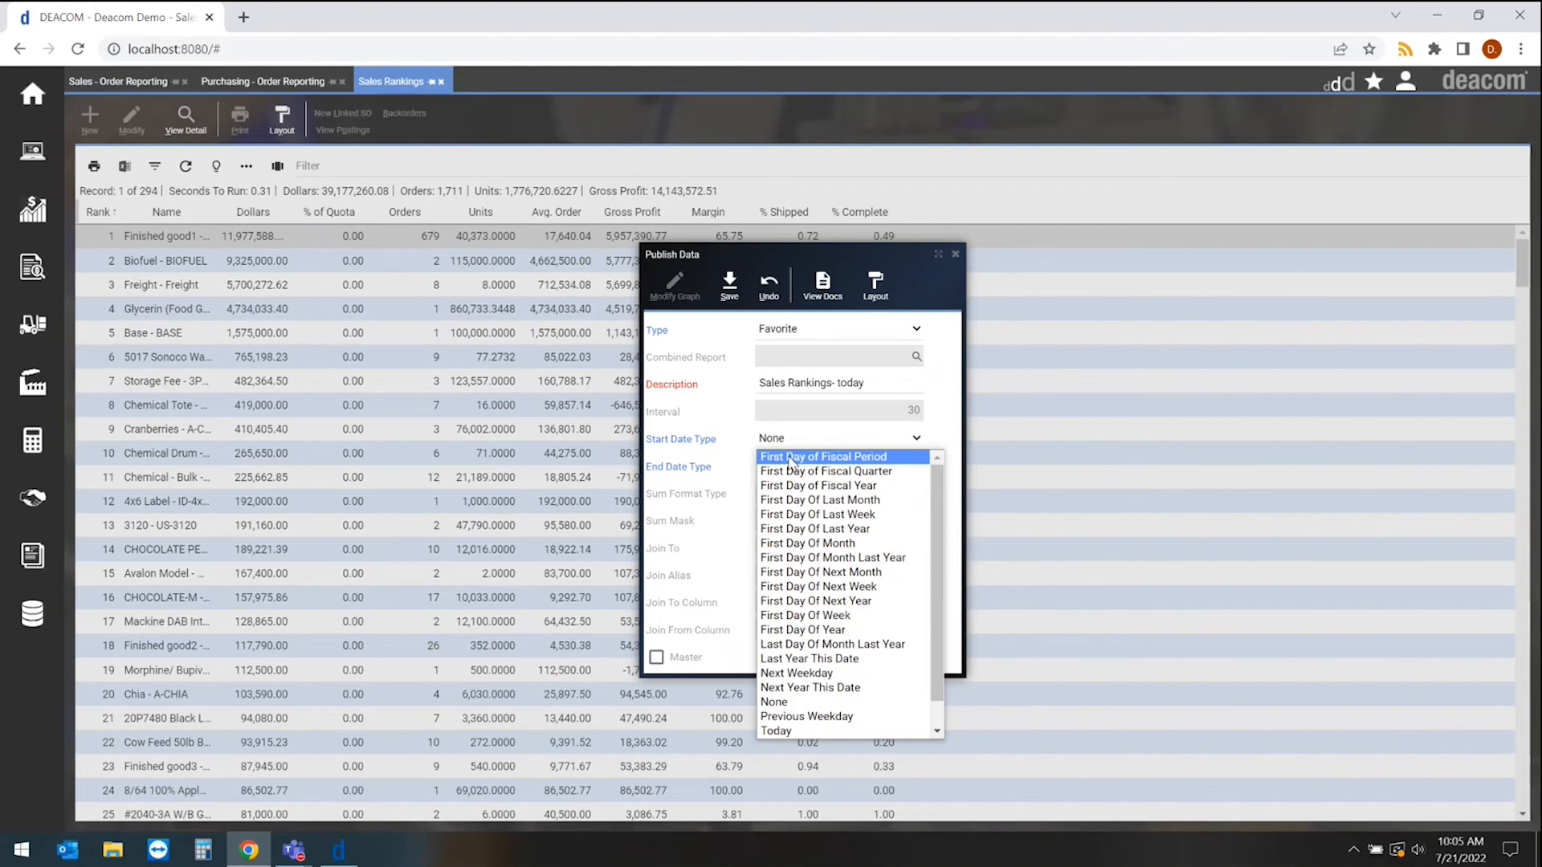
pyautogui.click(775, 702)
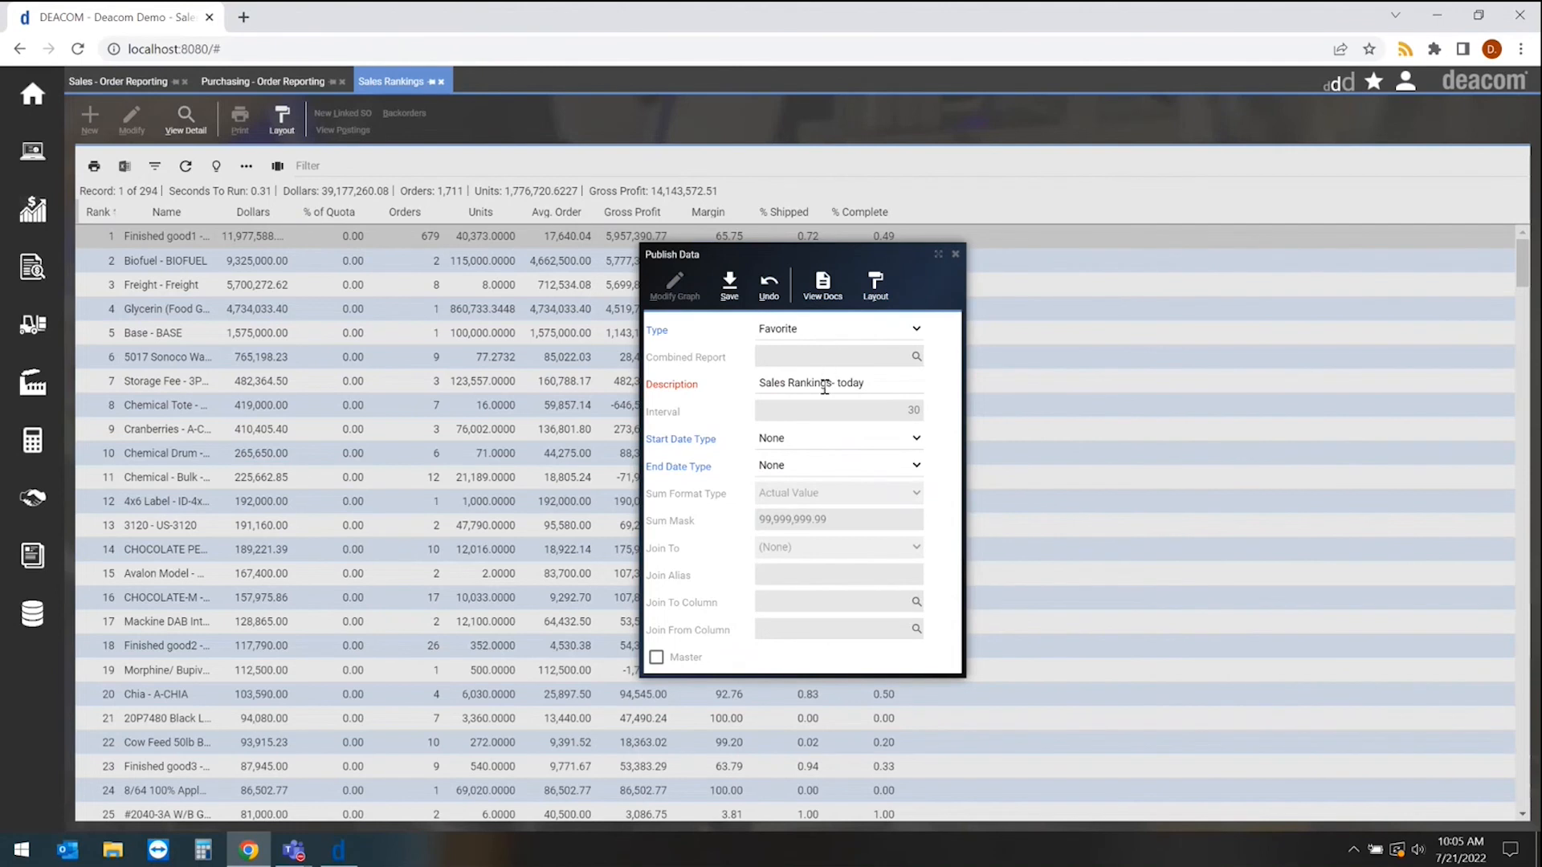
pyautogui.moveTo(739, 312)
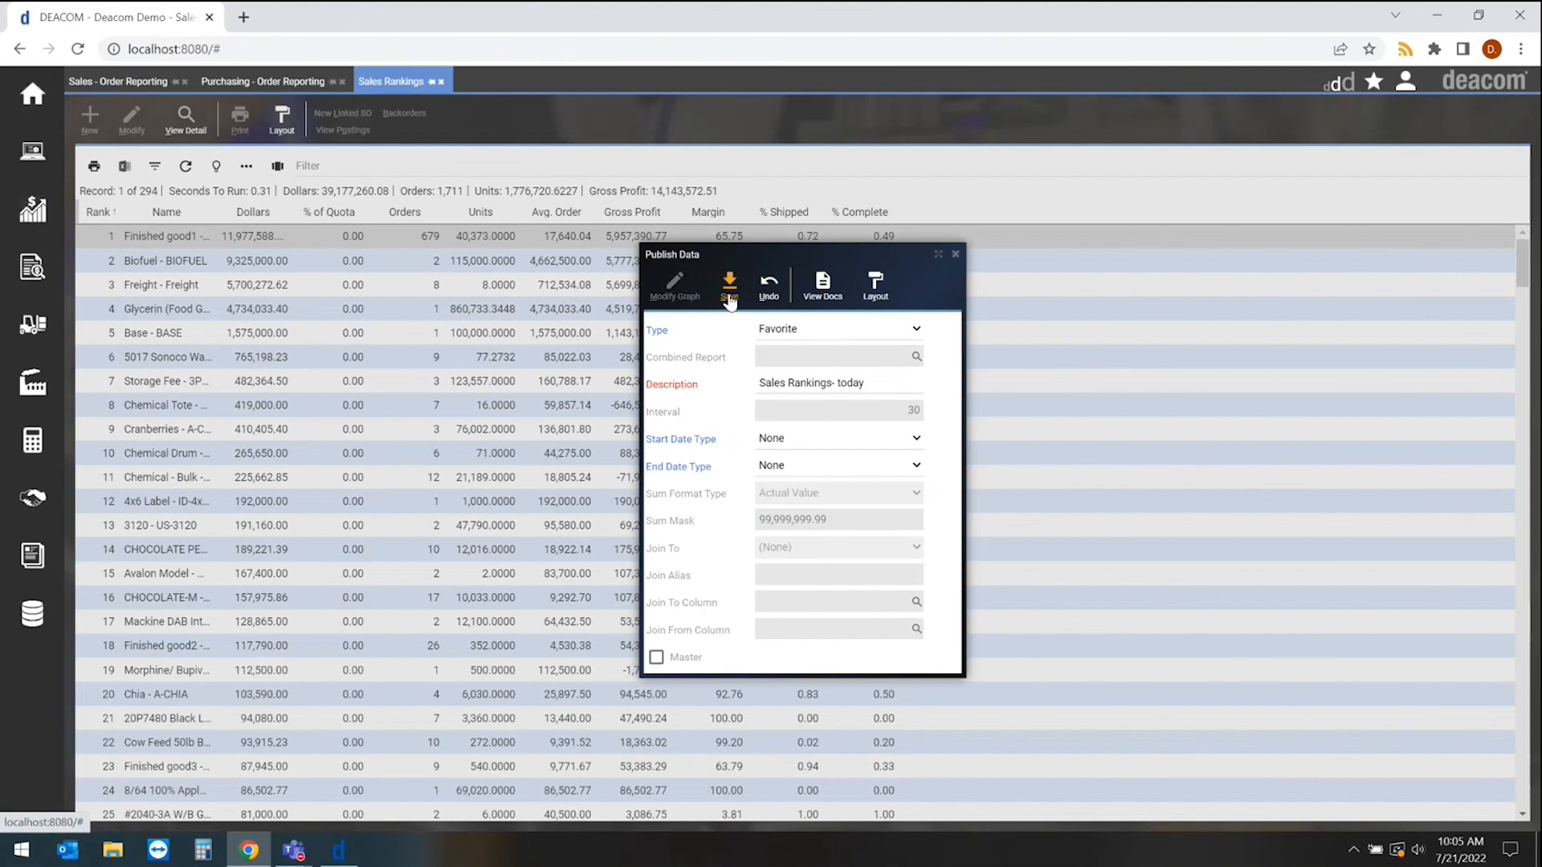
# Step: Save the report to Favorites as 'Sales Rankings- today' and check the Favorites star menu
pyautogui.click(729, 284)
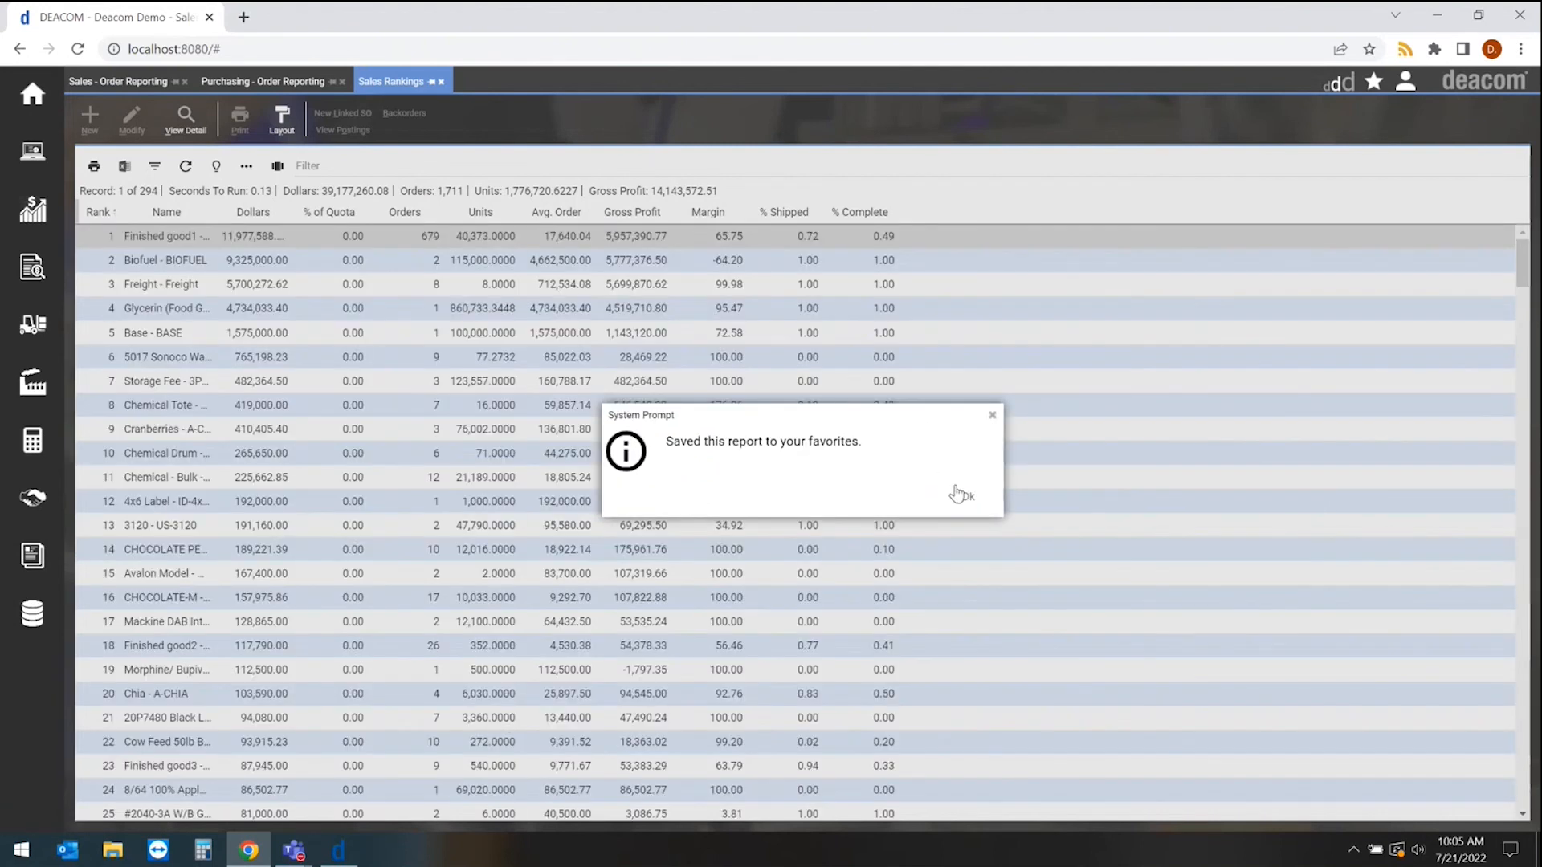
pyautogui.click(967, 495)
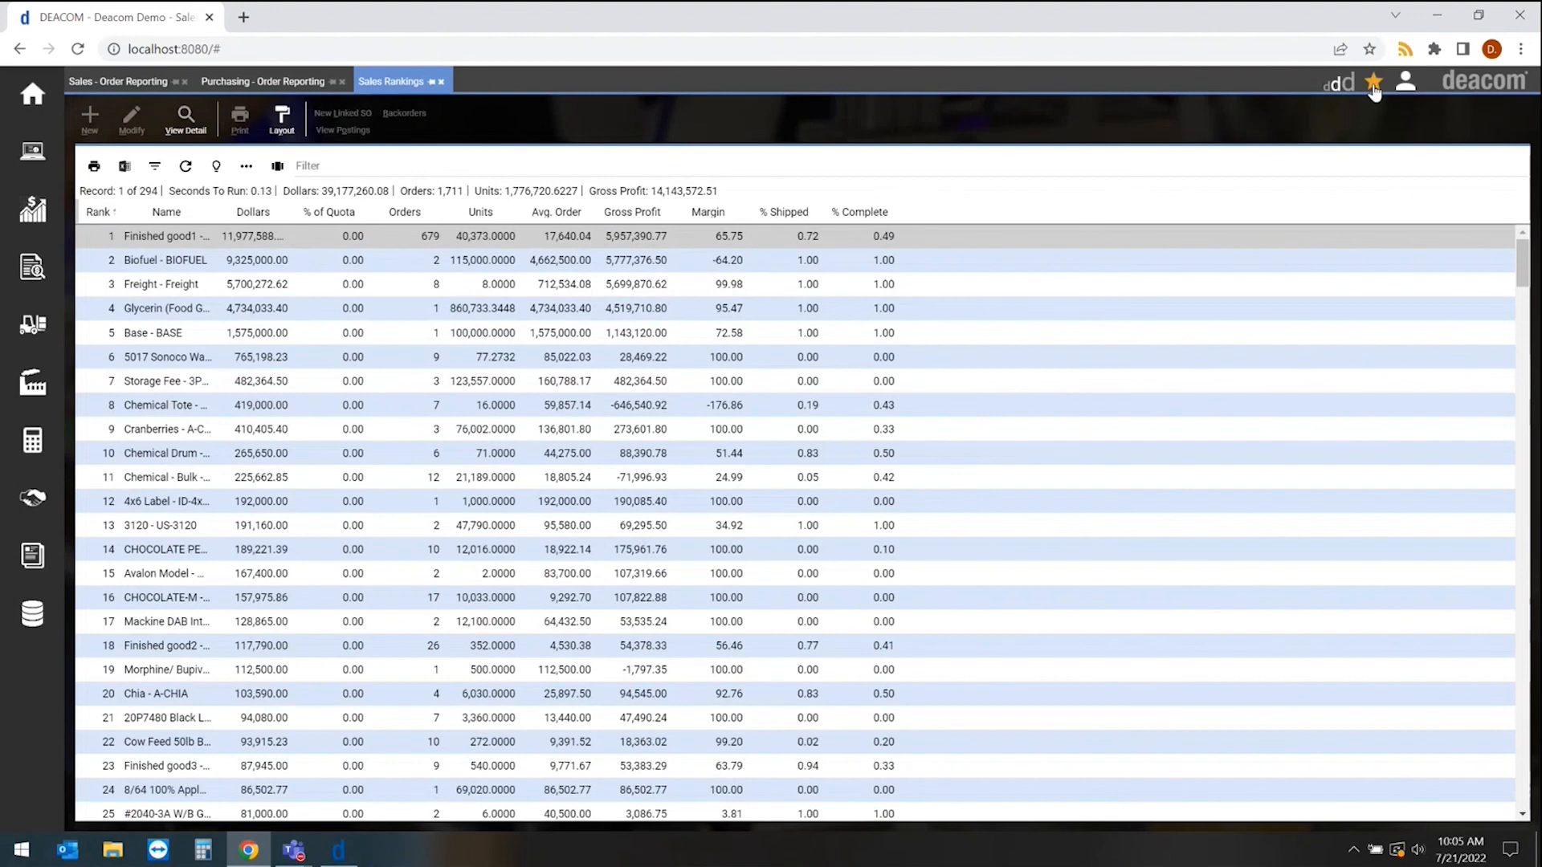
pyautogui.click(1375, 80)
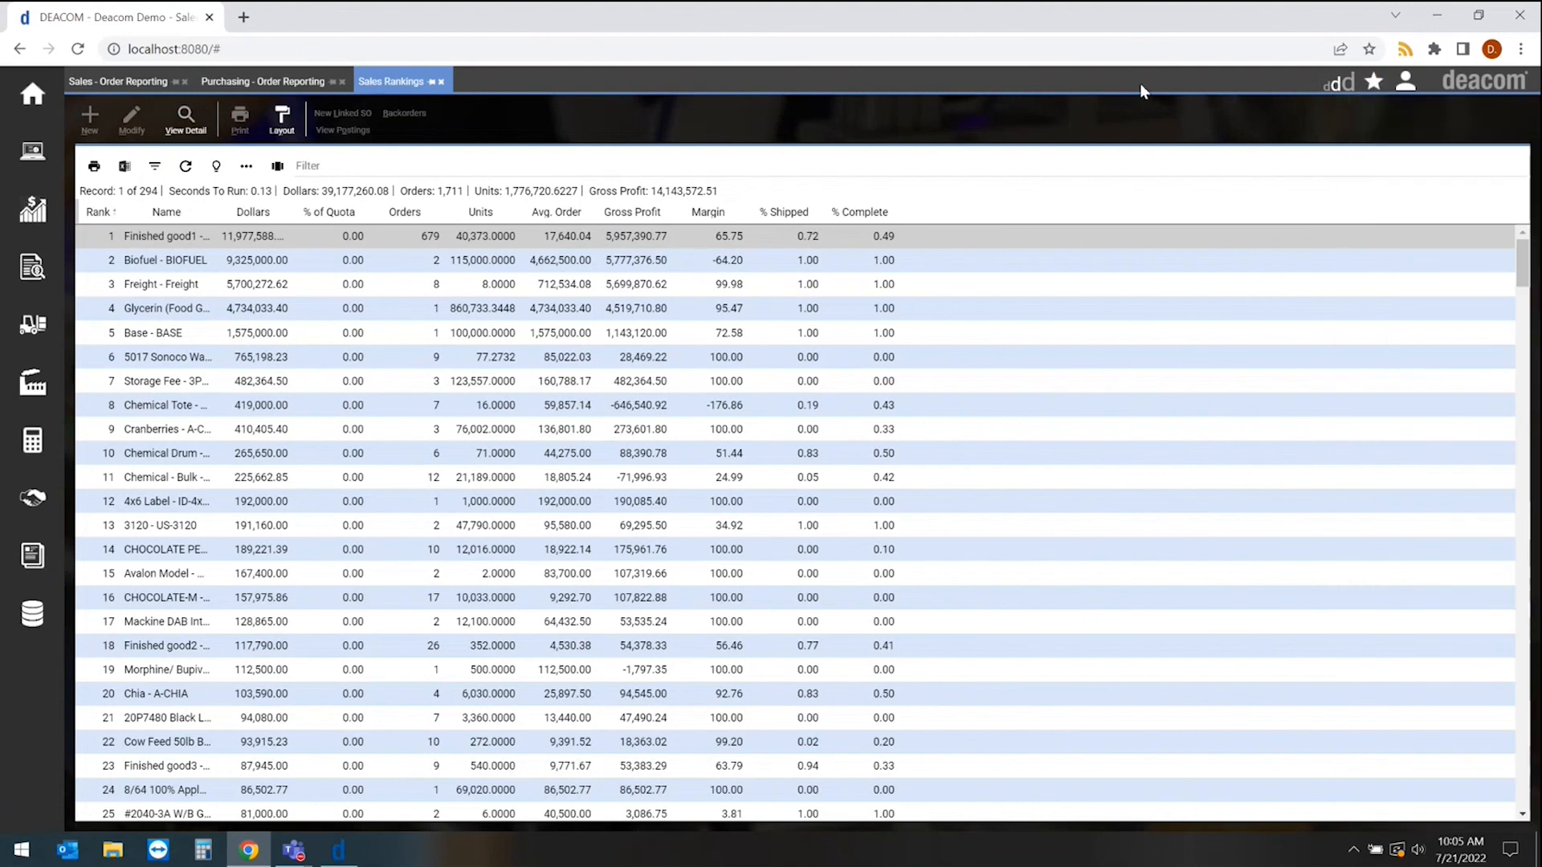
pyautogui.moveTo(1105, 93)
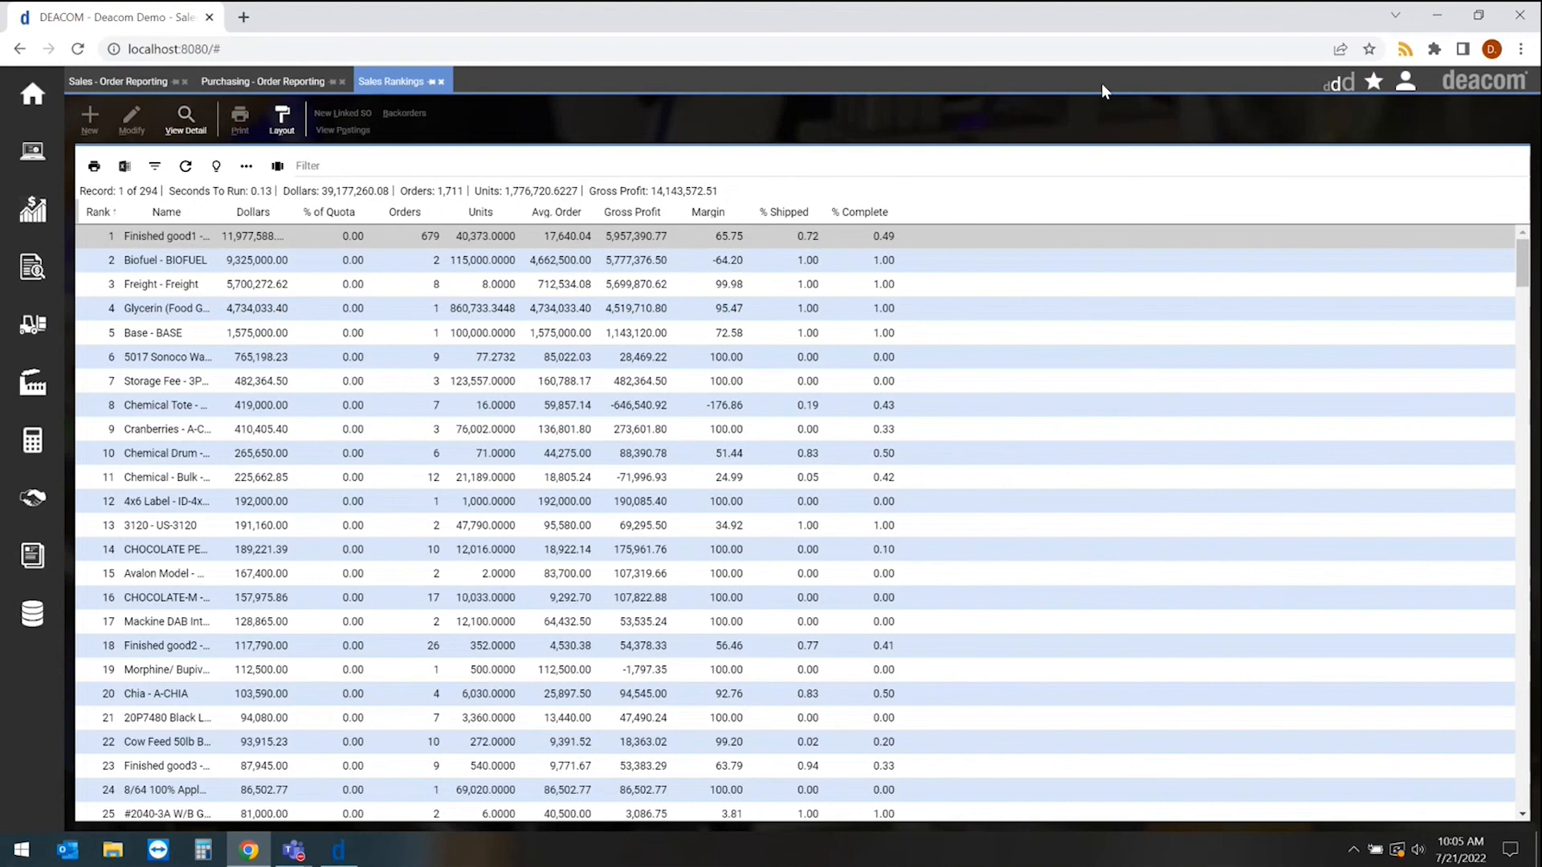
pyautogui.moveTo(594, 94)
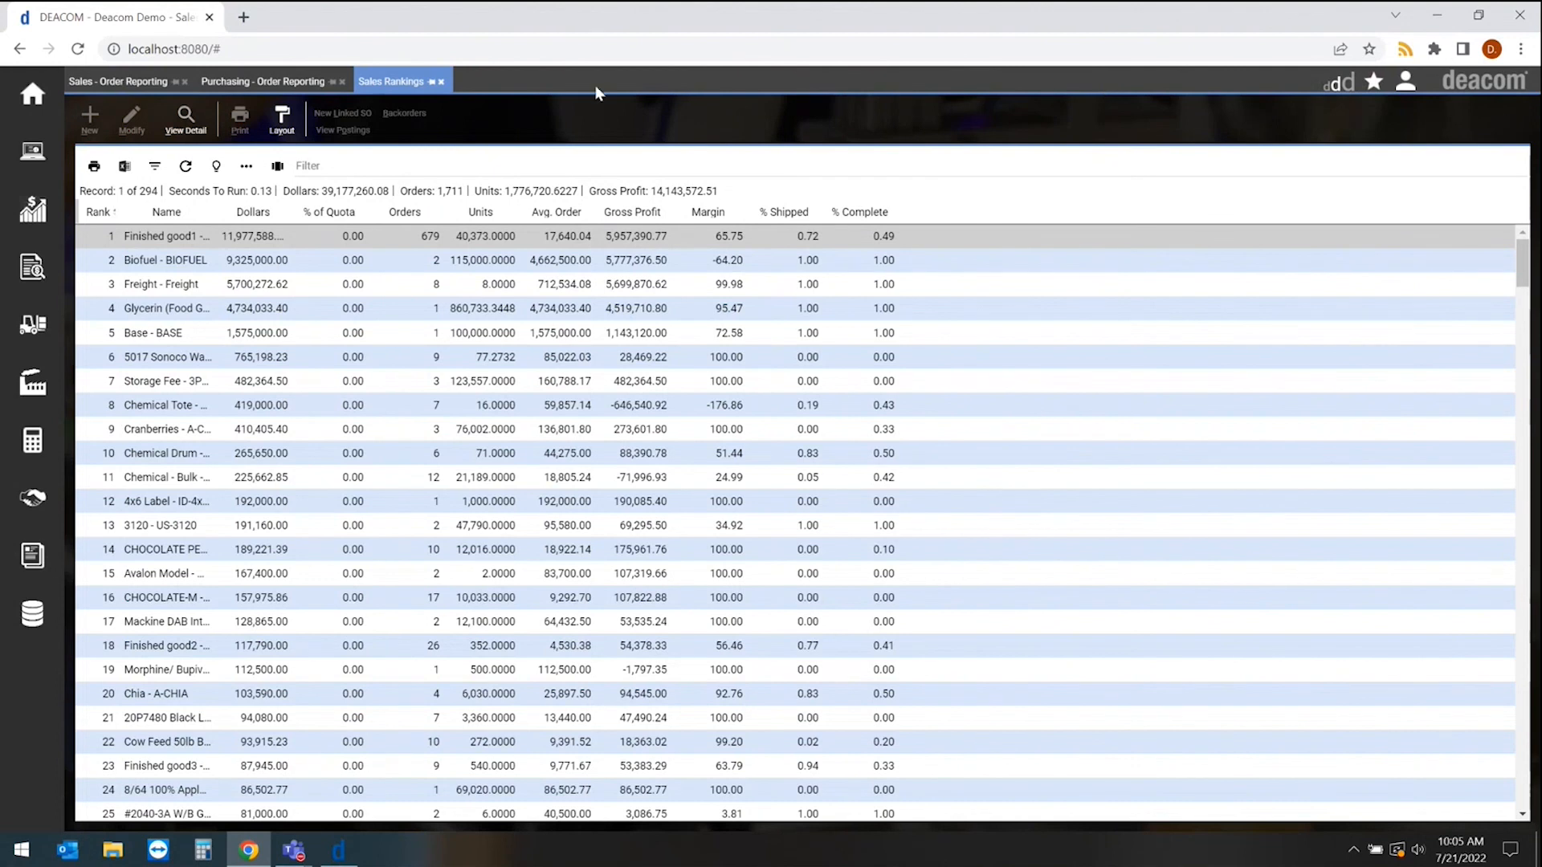
pyautogui.moveTo(513, 86)
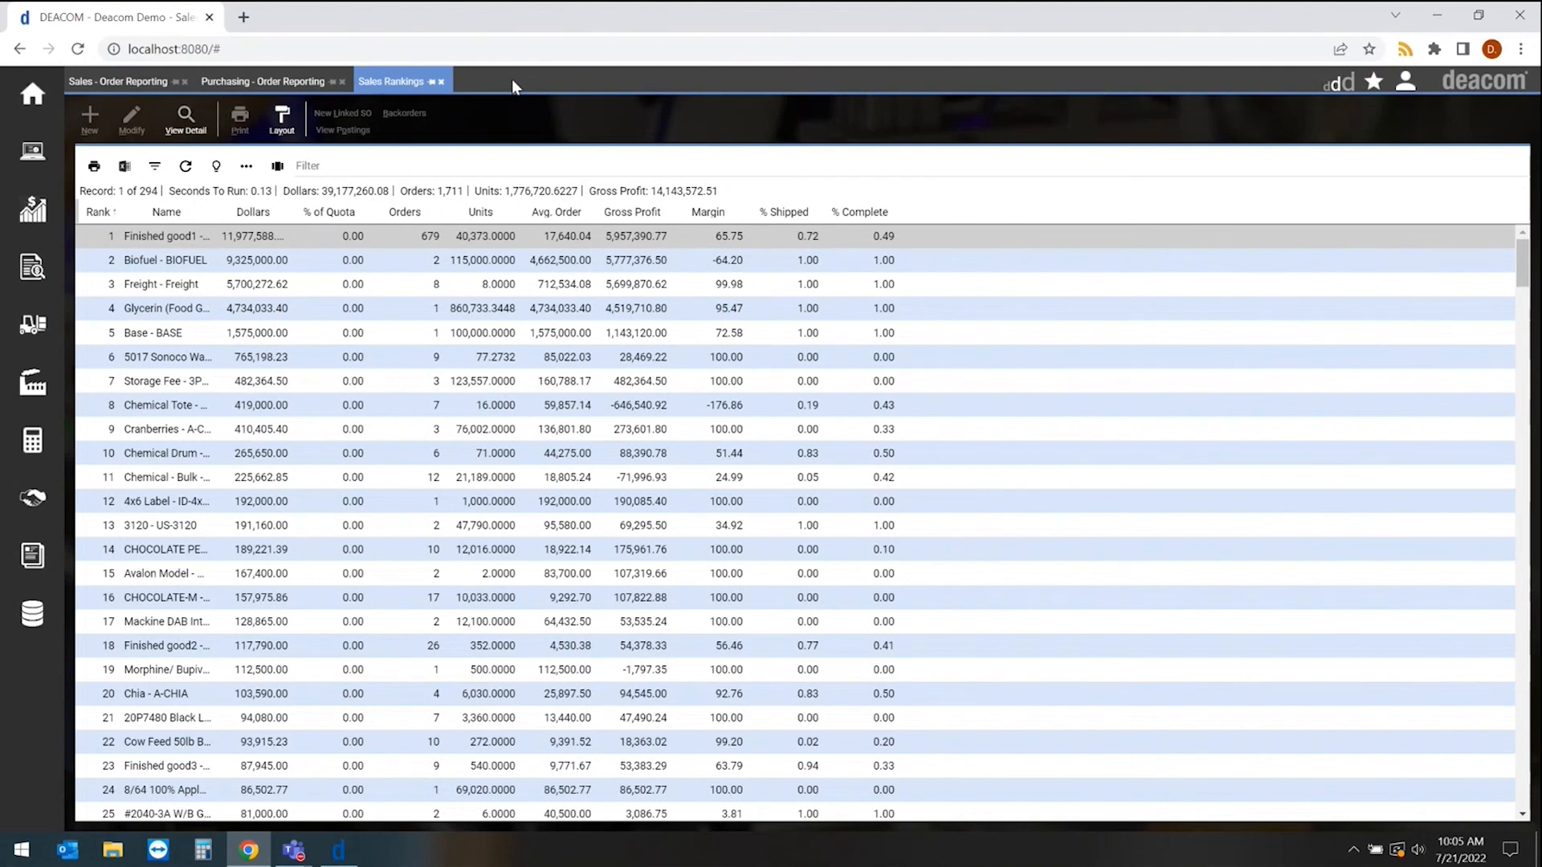